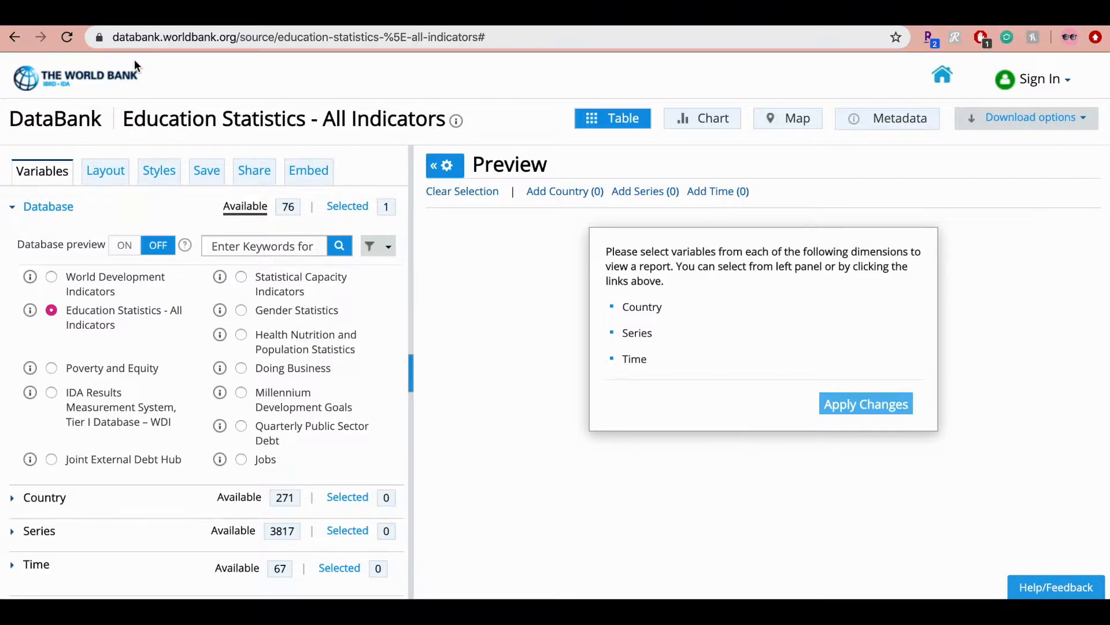
{"action": "mouse_move", "coordinate": [183, 202]}
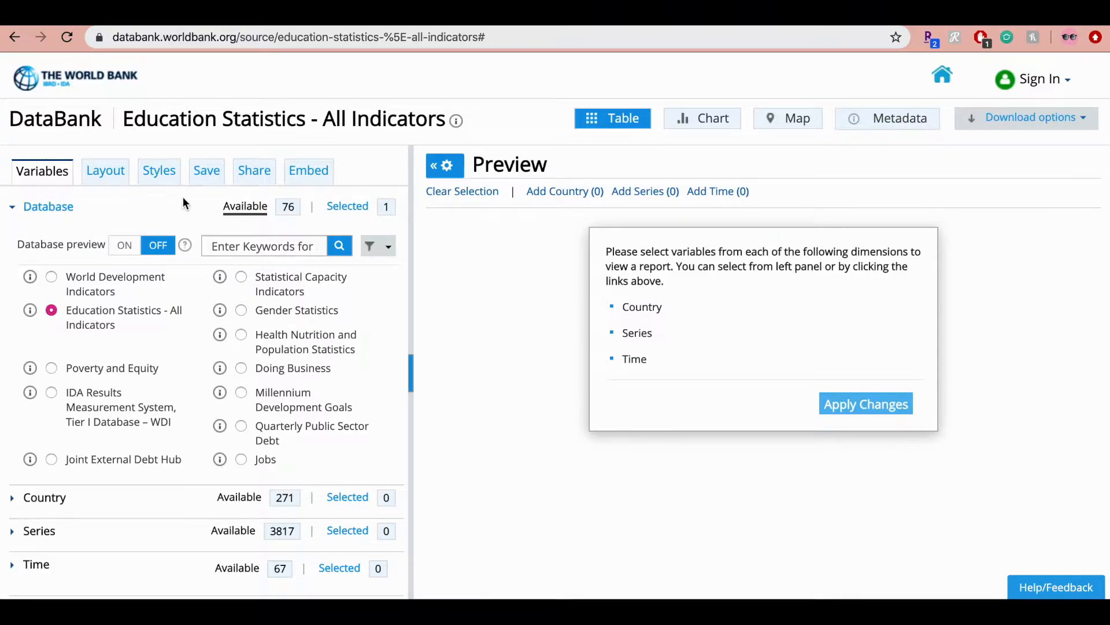
{"action": "mouse_move", "coordinate": [319, 214]}
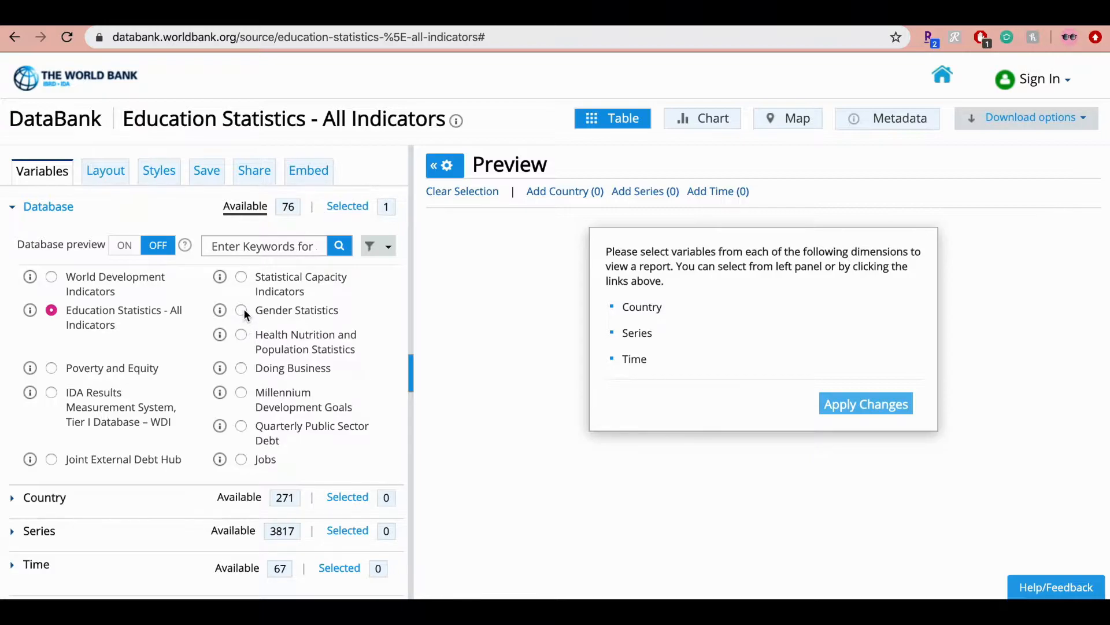
{"action": "mouse_move", "coordinate": [234, 319]}
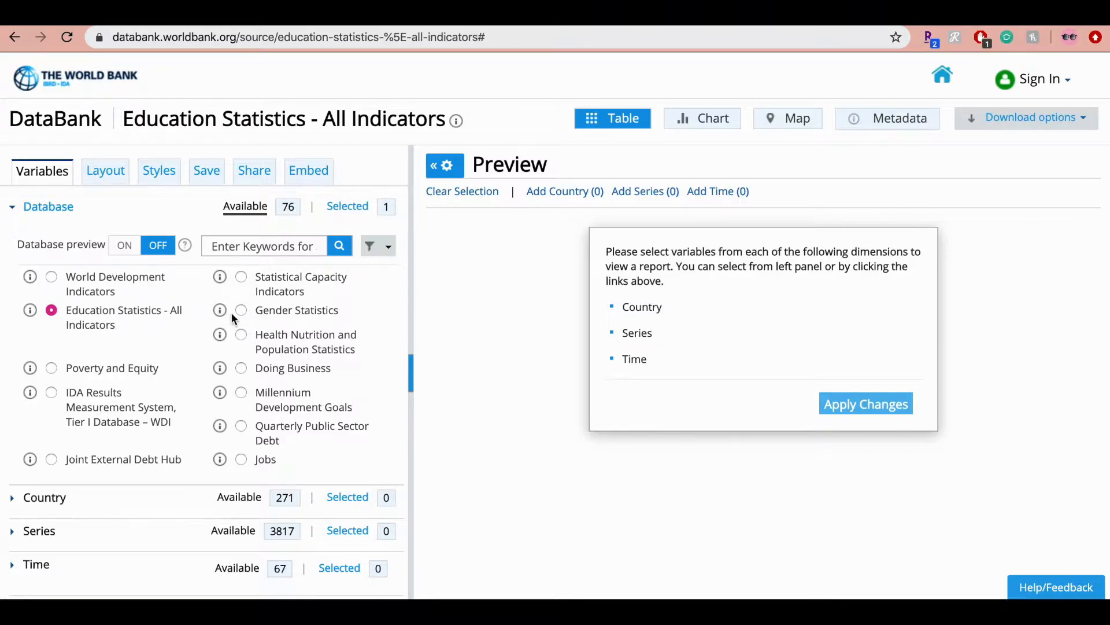
- Select United States as the report's only country from the U section of the Country list
{"action": "scroll", "scroll_direction": "down", "scroll_amount": 3}
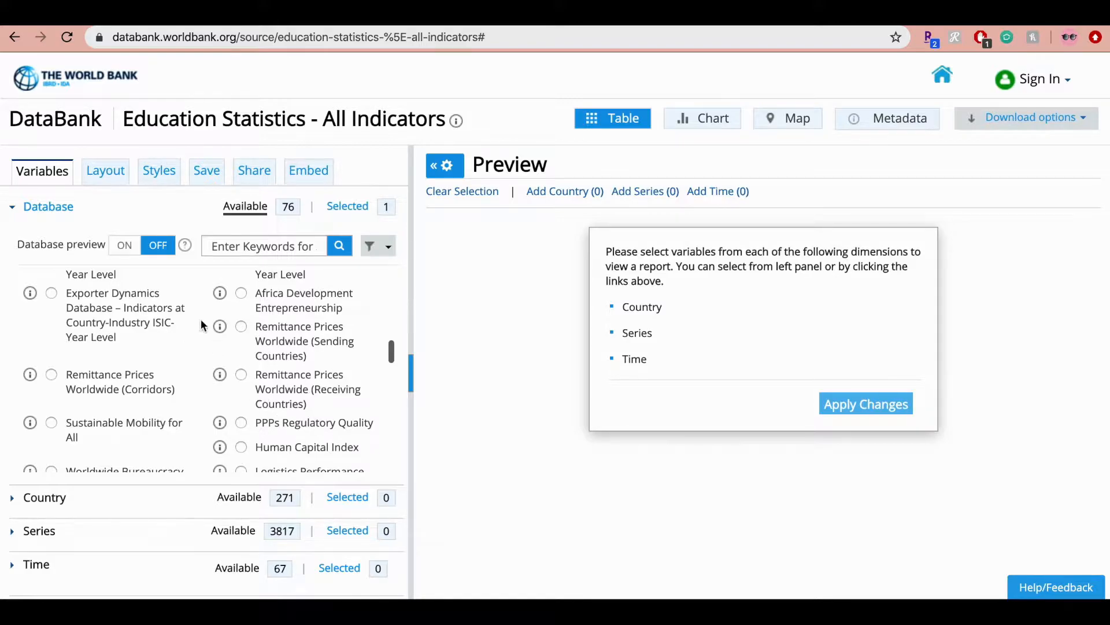
{"action": "mouse_move", "coordinate": [179, 222]}
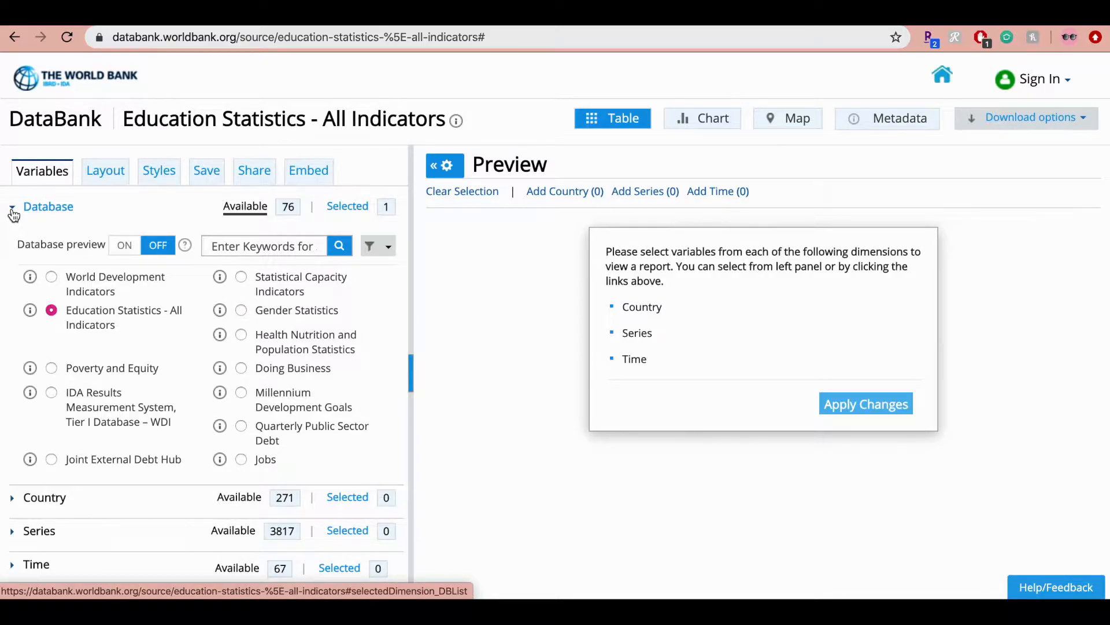
{"action": "left_click", "coordinate": [12, 206]}
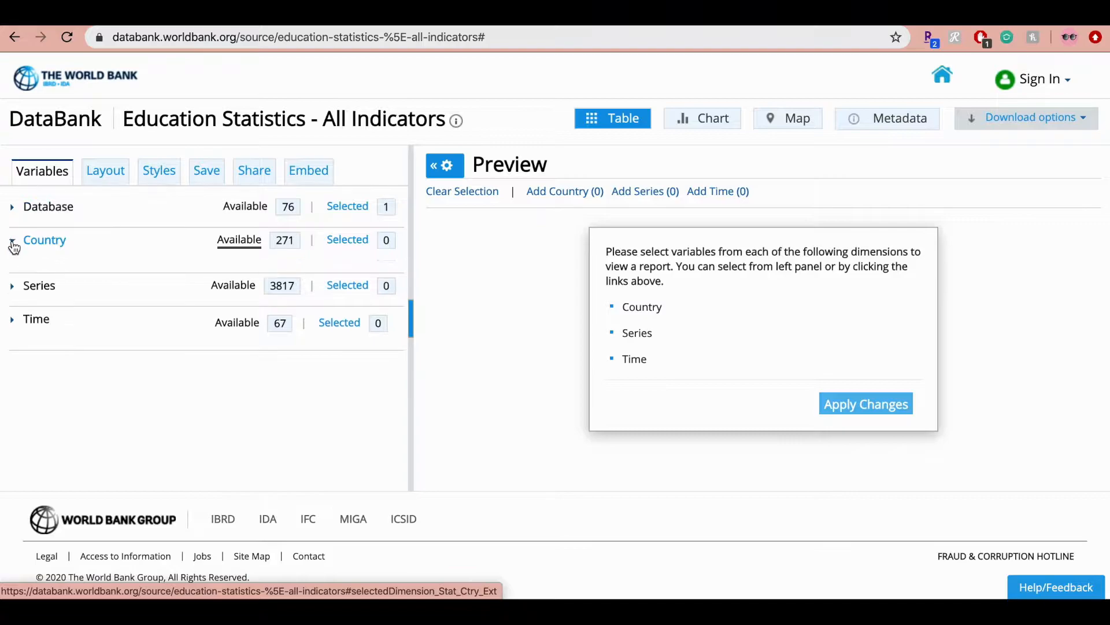
{"action": "left_click", "coordinate": [12, 239]}
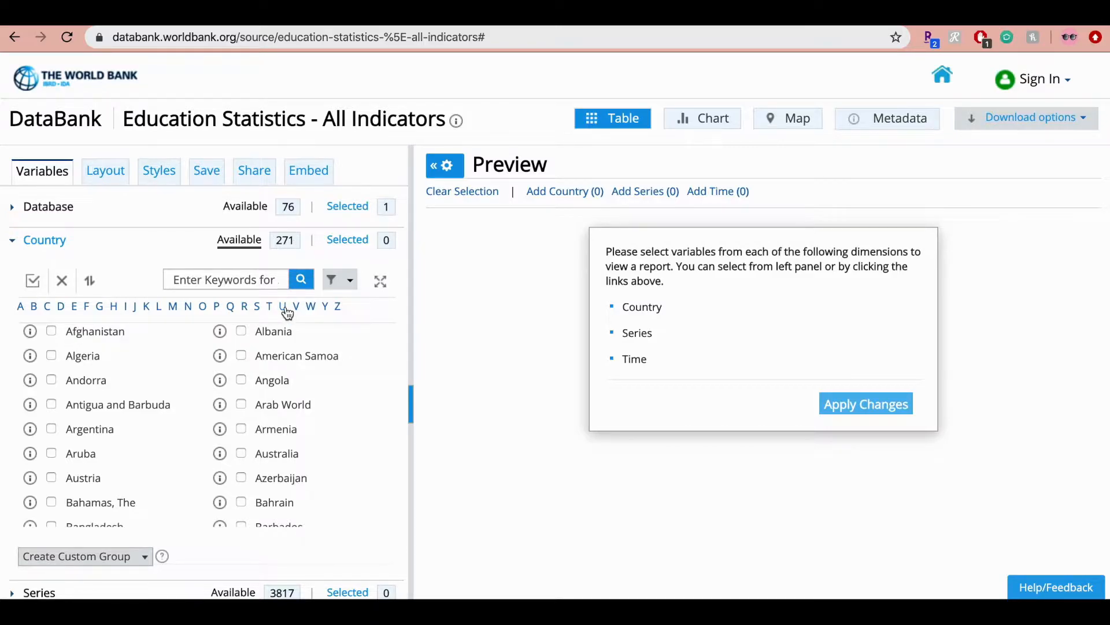
{"action": "left_click", "coordinate": [281, 306]}
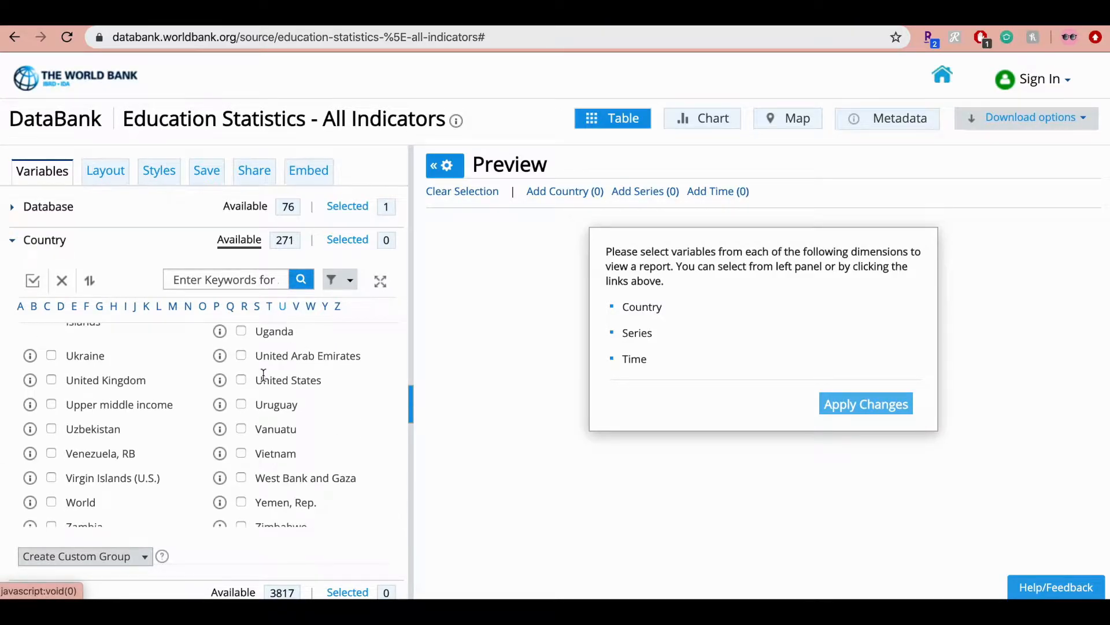
{"action": "left_click", "coordinate": [241, 379]}
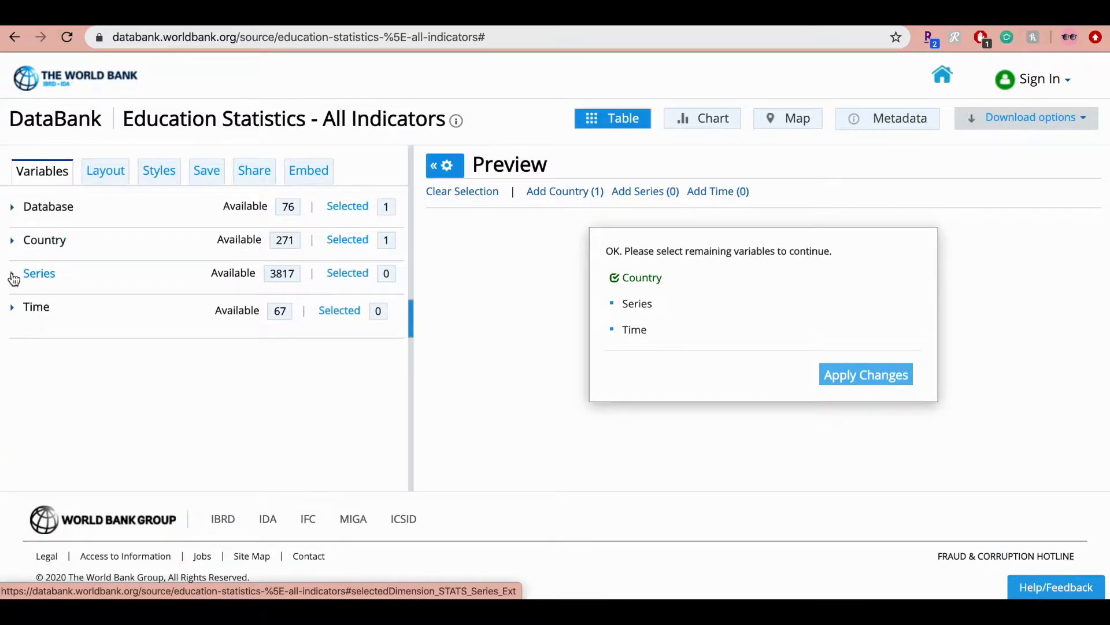
- Tick Select all in the Series list to include all 3,000 education series
{"action": "left_click", "coordinate": [39, 272]}
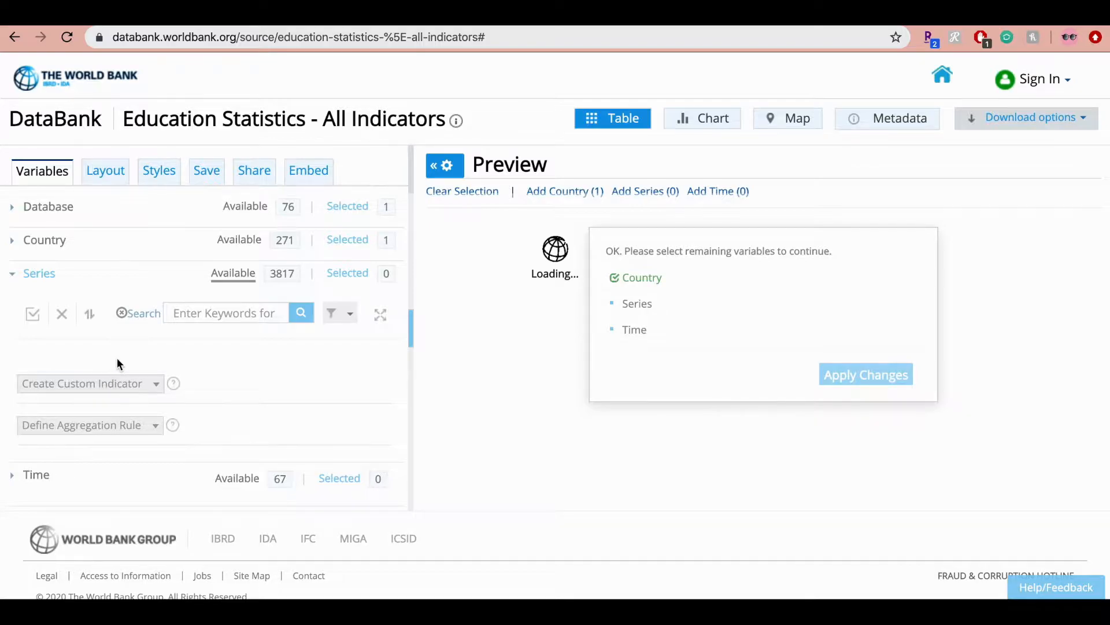
{"action": "left_click", "coordinate": [39, 272]}
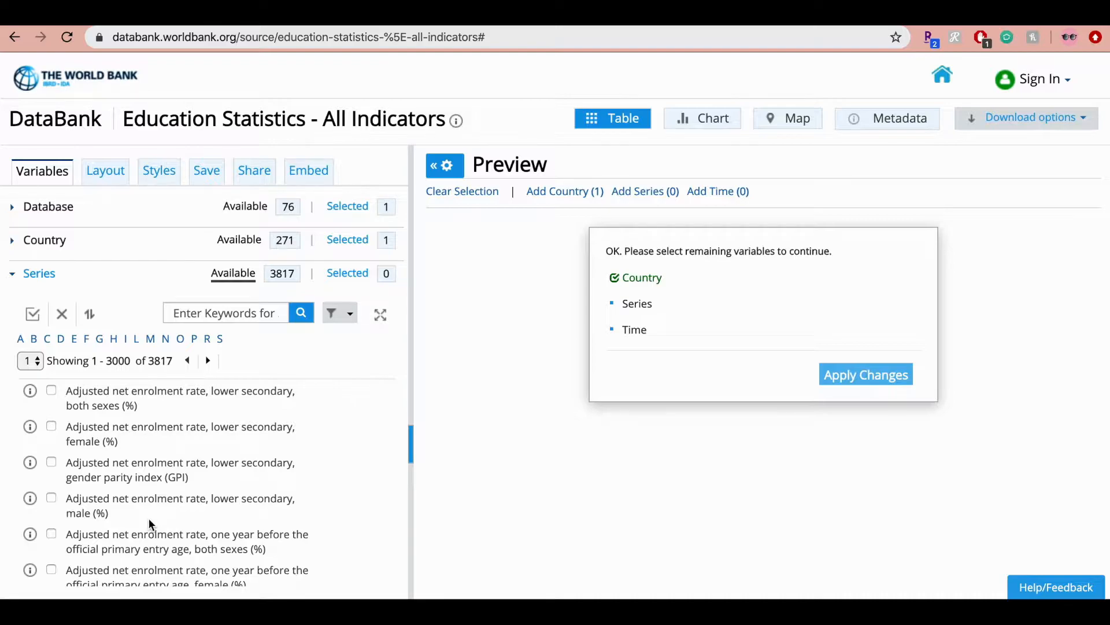
{"action": "mouse_move", "coordinate": [116, 455]}
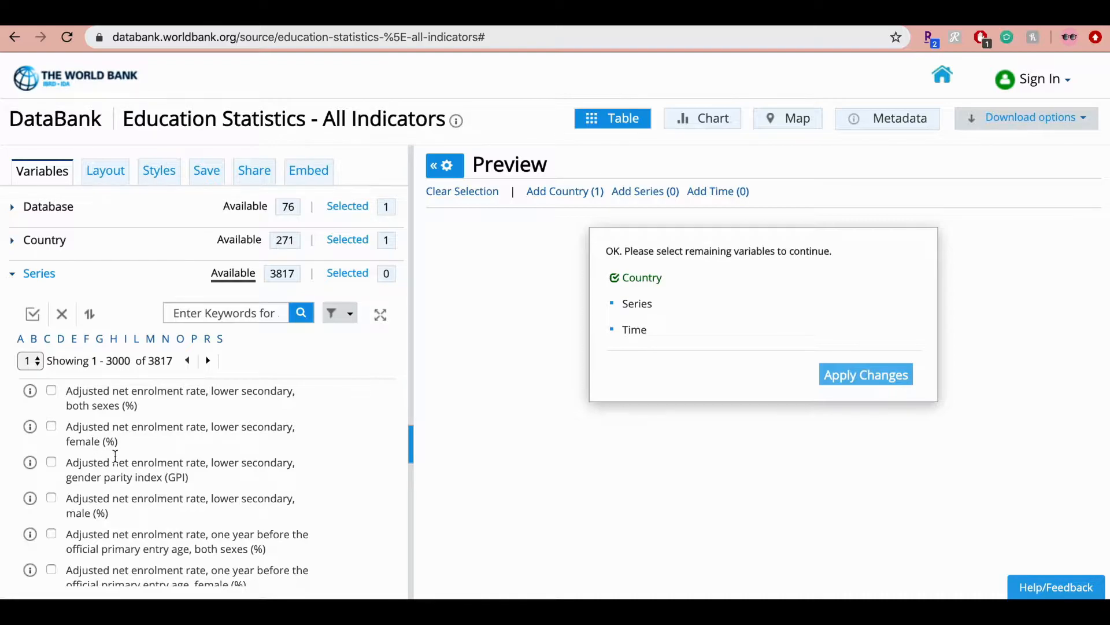
{"action": "mouse_move", "coordinate": [198, 382]}
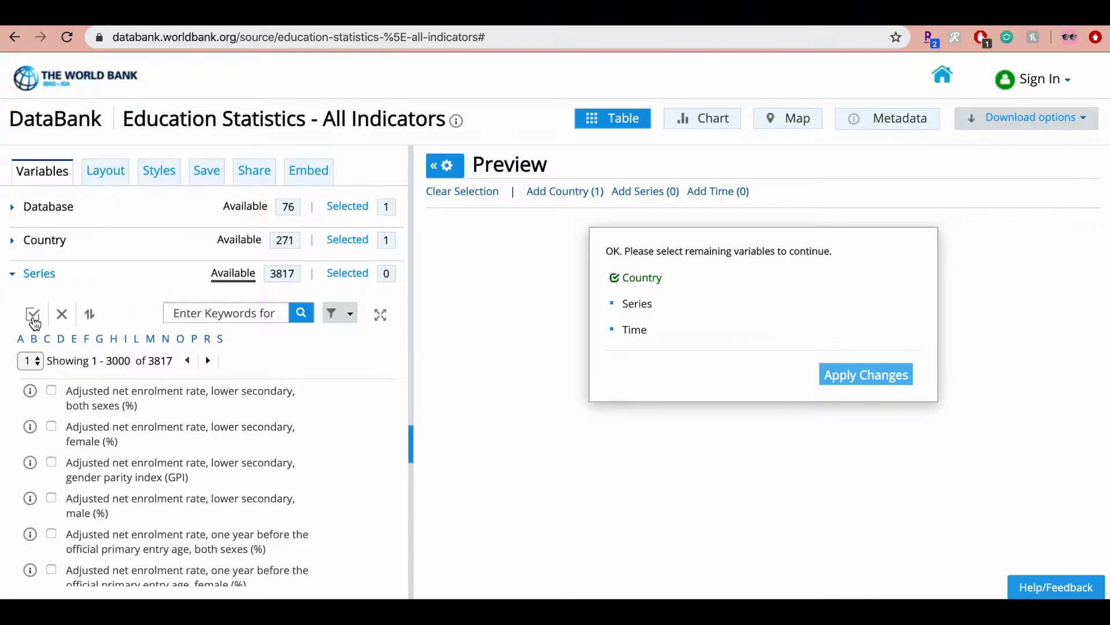
{"action": "mouse_move", "coordinate": [32, 314]}
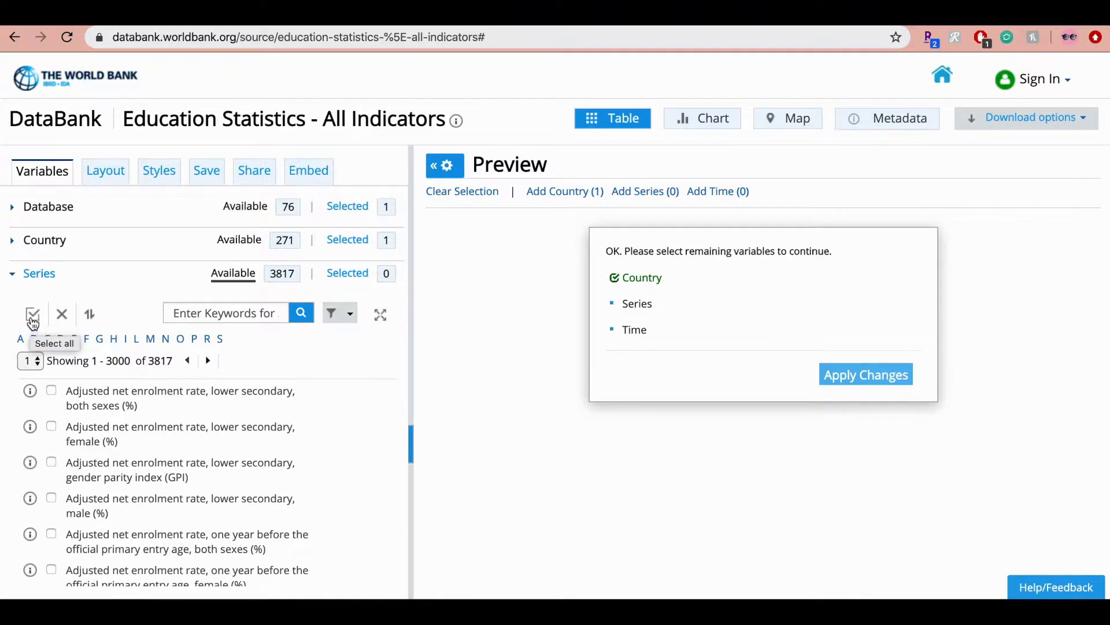
{"action": "left_click", "coordinate": [32, 314]}
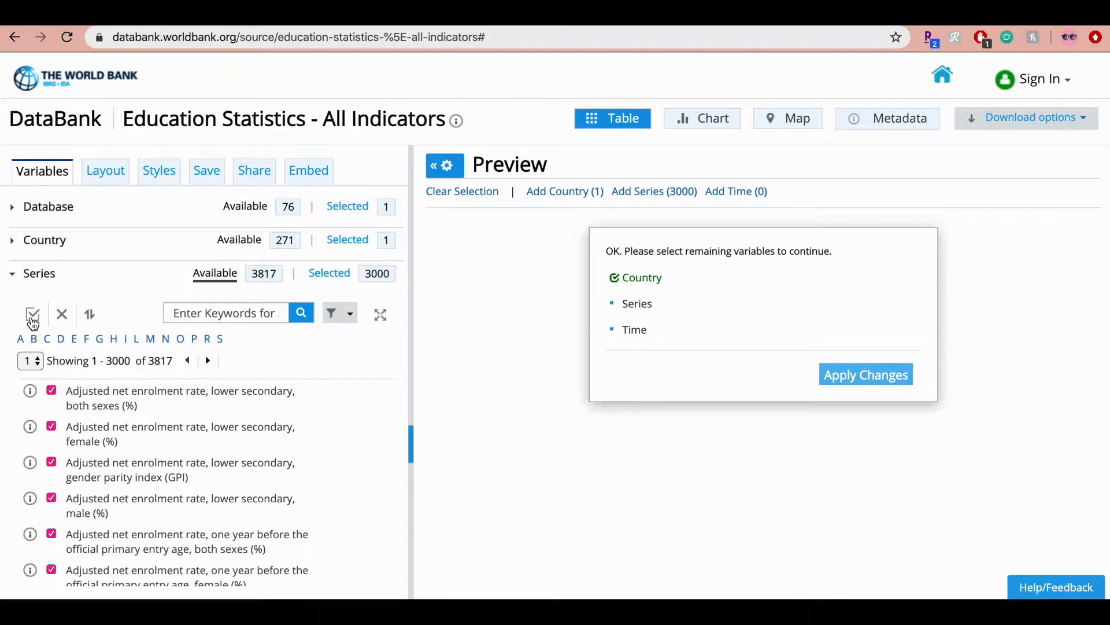
{"action": "mouse_move", "coordinate": [14, 278]}
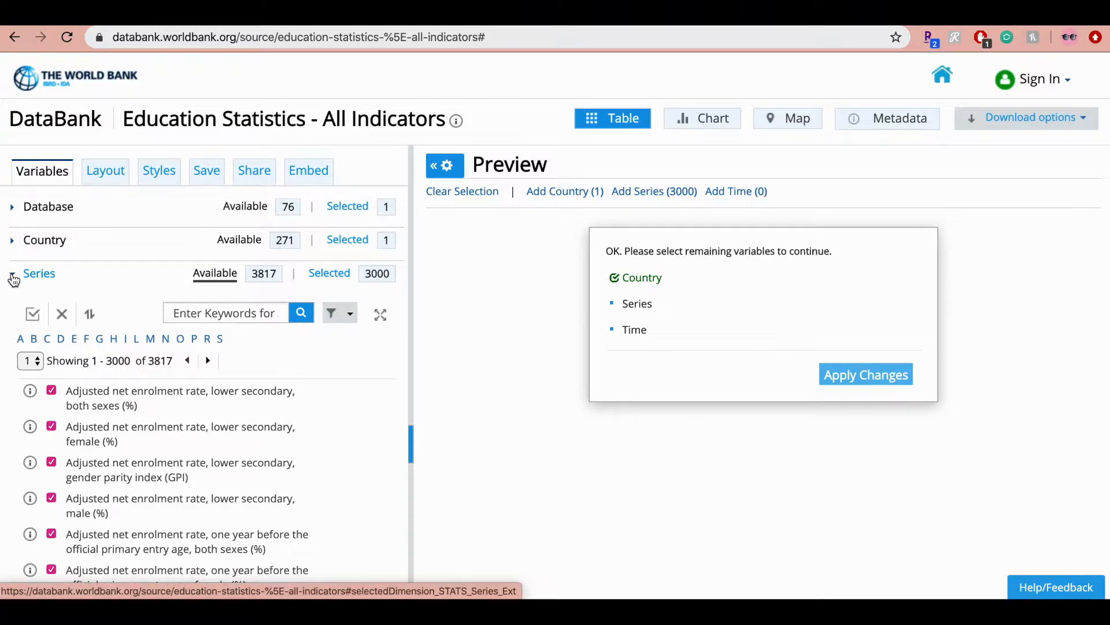
{"action": "left_click", "coordinate": [12, 272]}
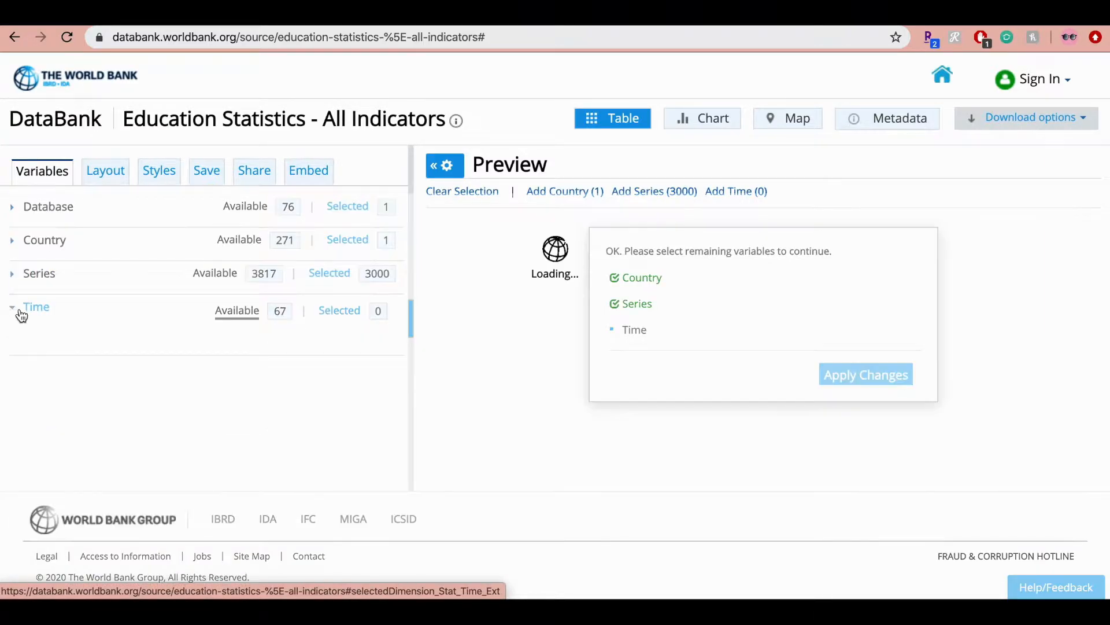
- Use the View Recent Years links to select the most recent 50 years, 1987–2100
{"action": "left_click", "coordinate": [36, 306]}
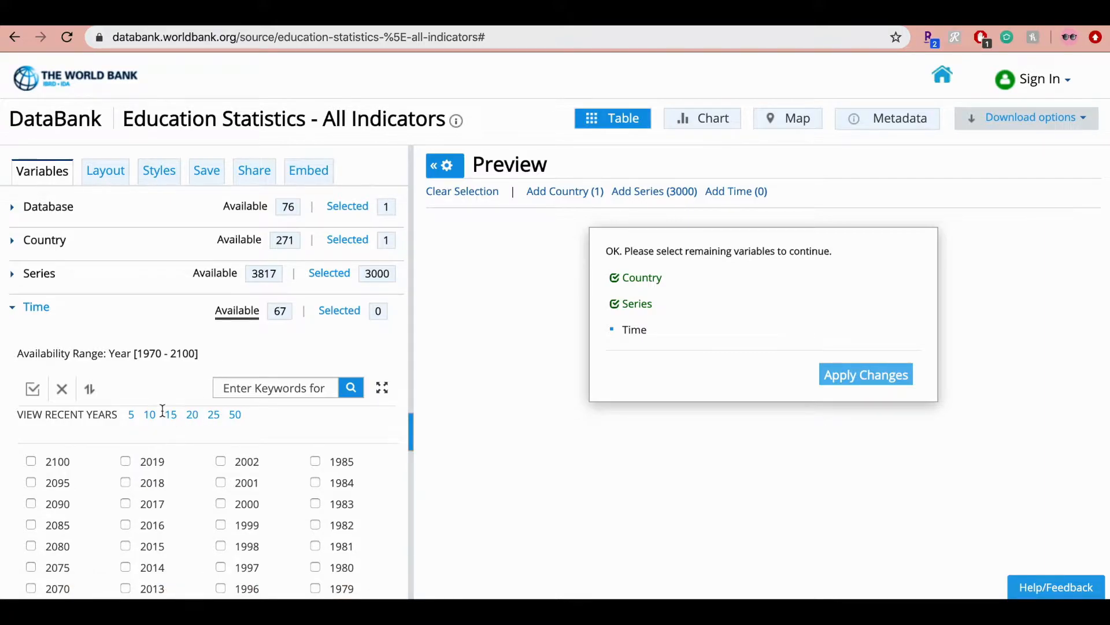
{"action": "left_click", "coordinate": [130, 415]}
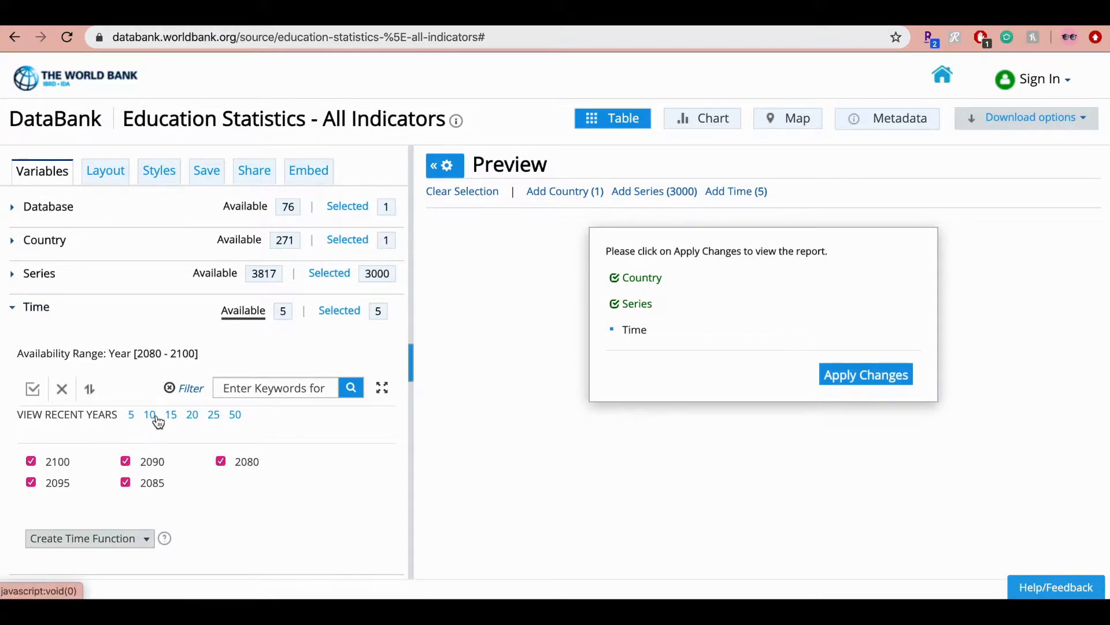
{"action": "left_click", "coordinate": [171, 414]}
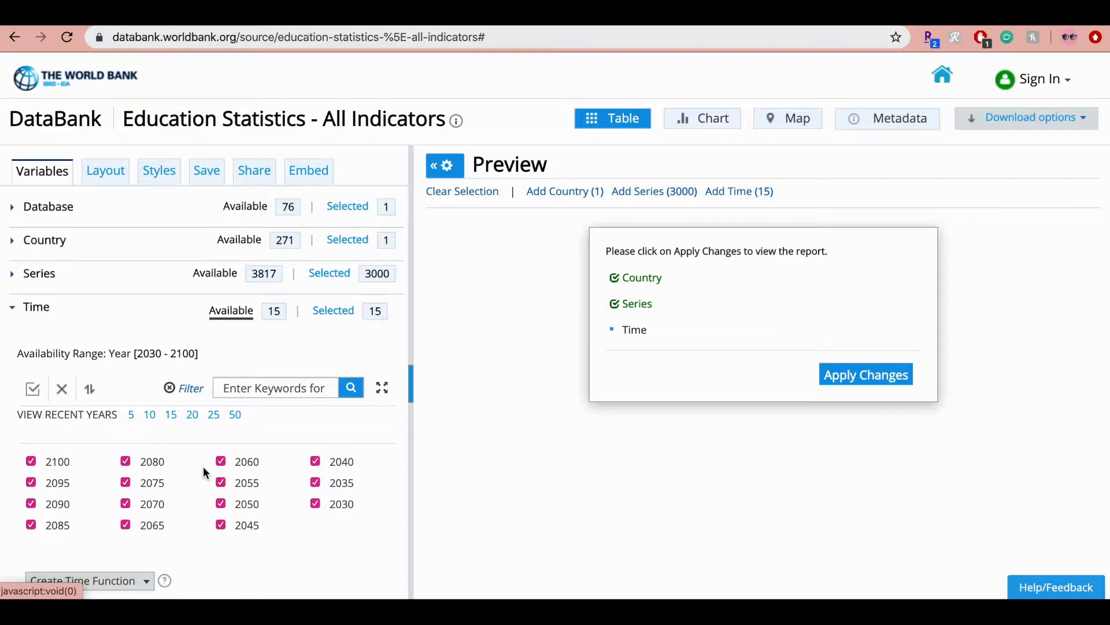
{"action": "mouse_move", "coordinate": [220, 511]}
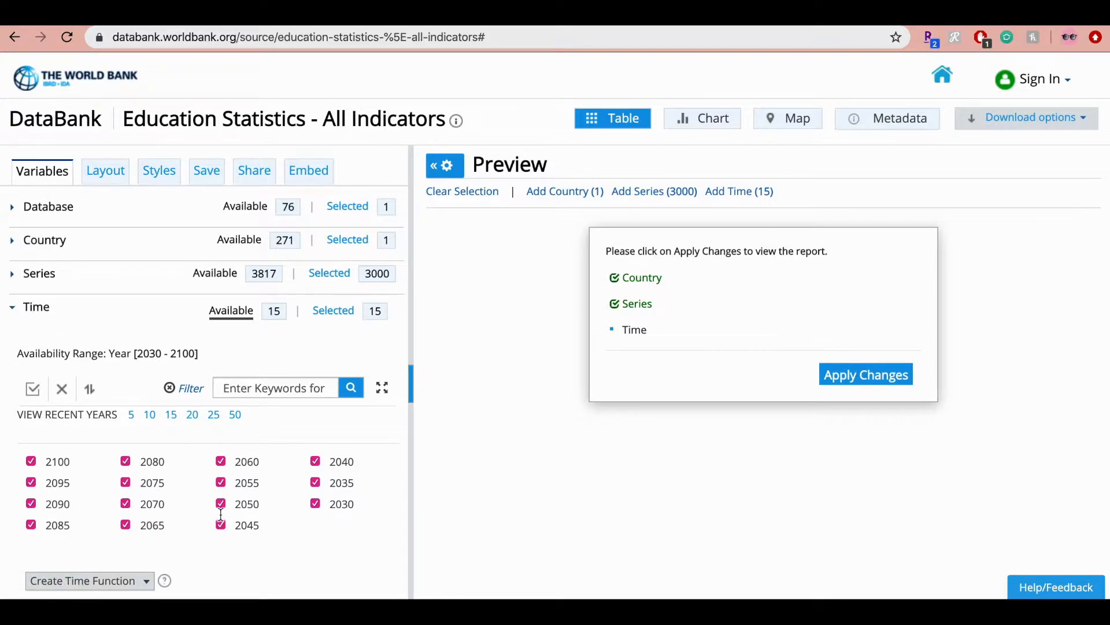
{"action": "left_click", "coordinate": [213, 414]}
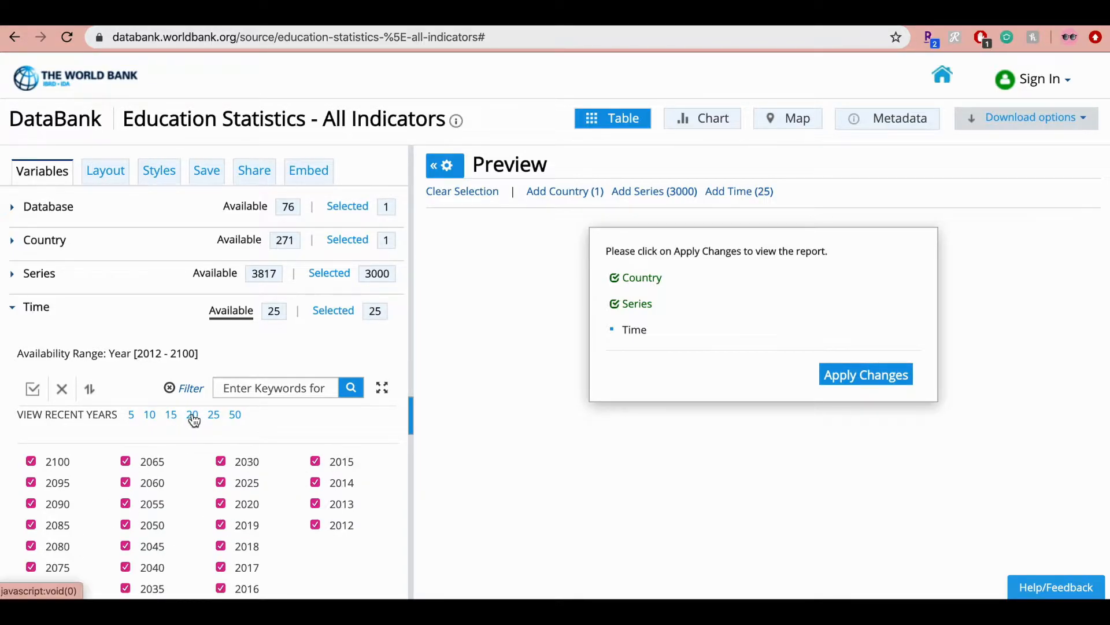
{"action": "left_click", "coordinate": [192, 415]}
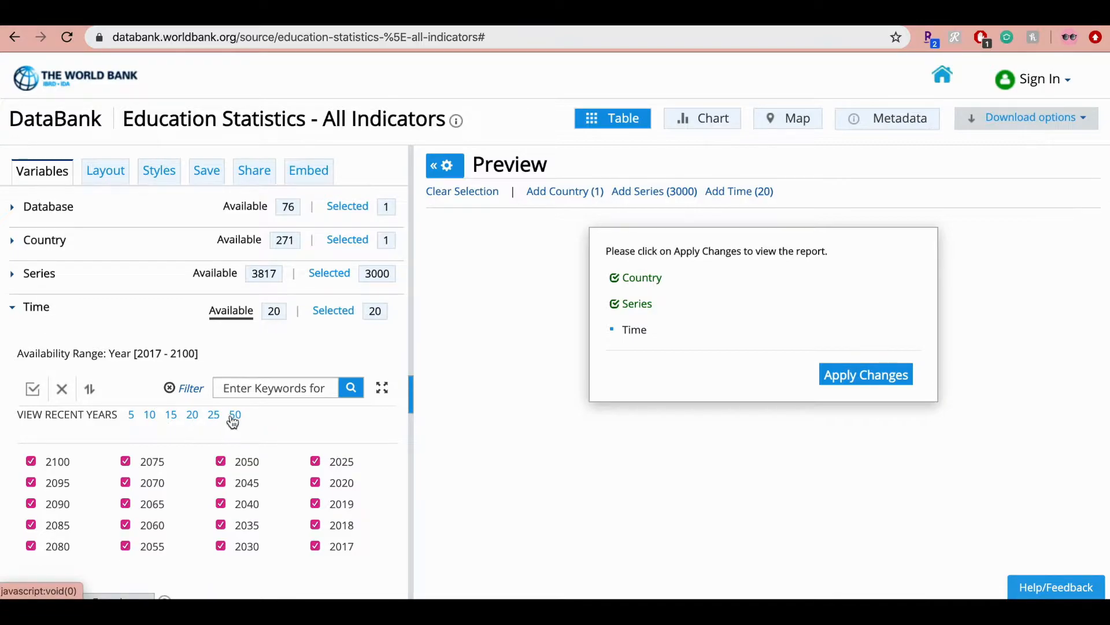
{"action": "mouse_move", "coordinate": [214, 414]}
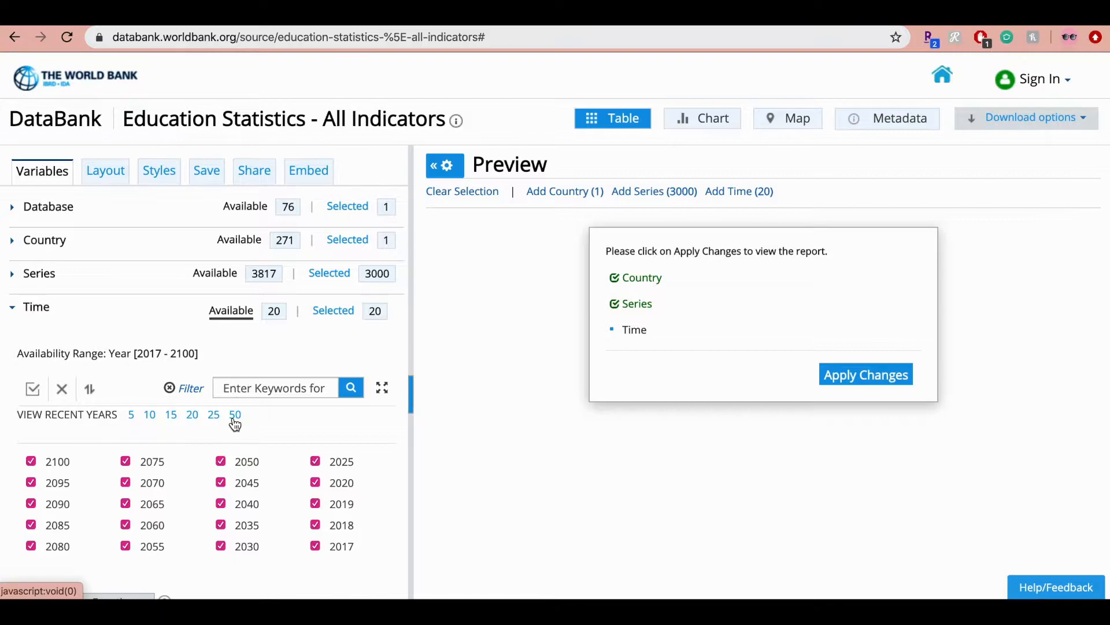
{"action": "left_click", "coordinate": [236, 414]}
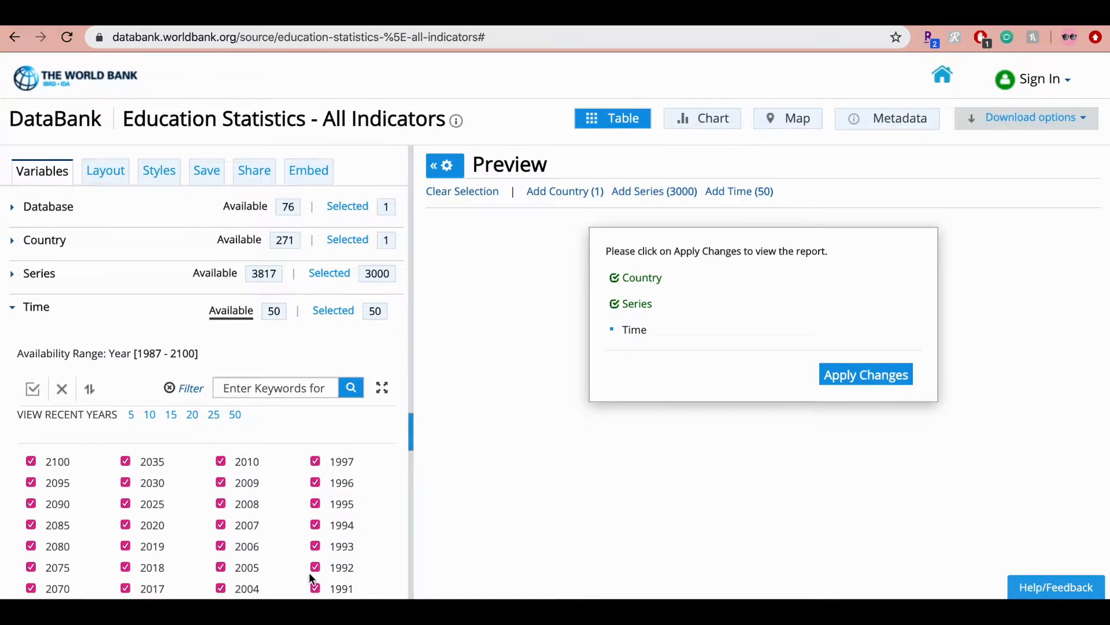
{"action": "mouse_move", "coordinate": [78, 492]}
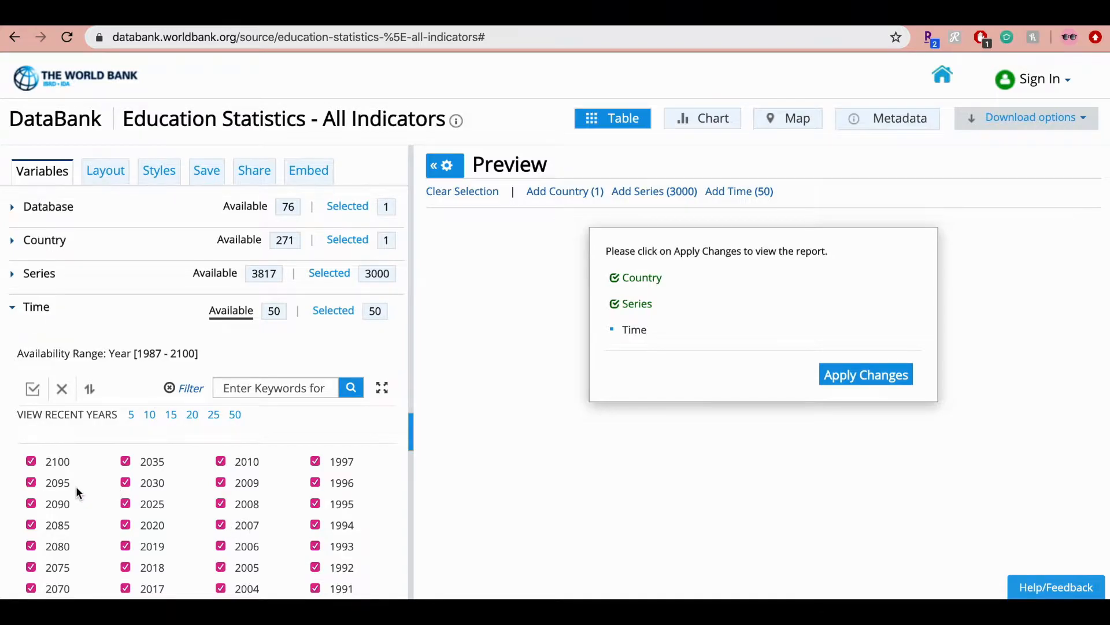
{"action": "scroll", "scroll_direction": "down", "scroll_amount": 3}
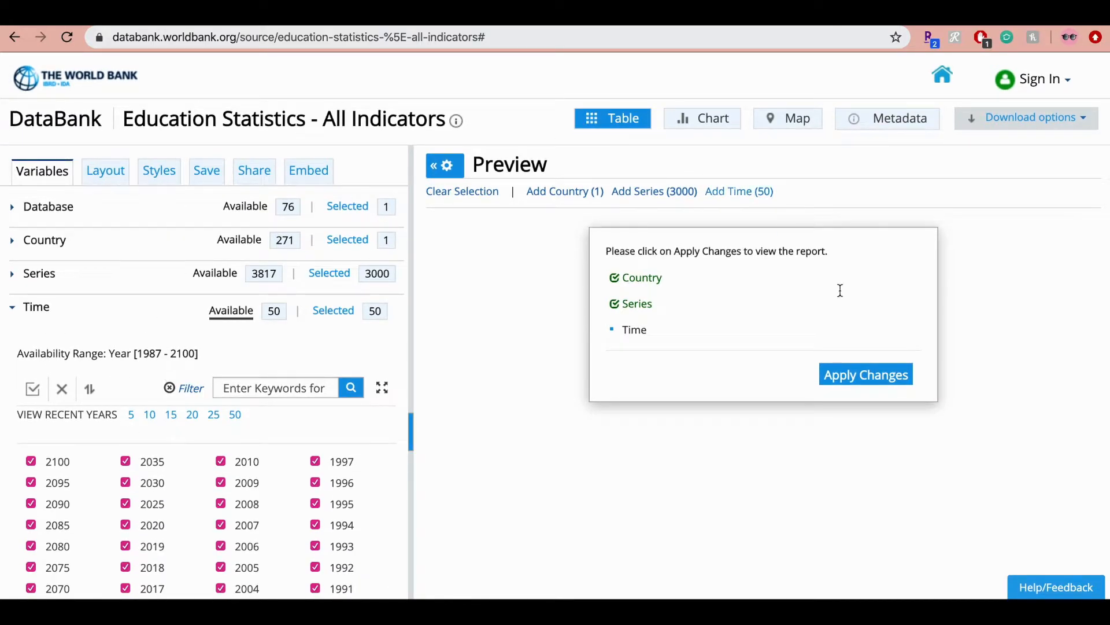
- Apply changes to build the United States report preview
{"action": "left_click", "coordinate": [865, 374]}
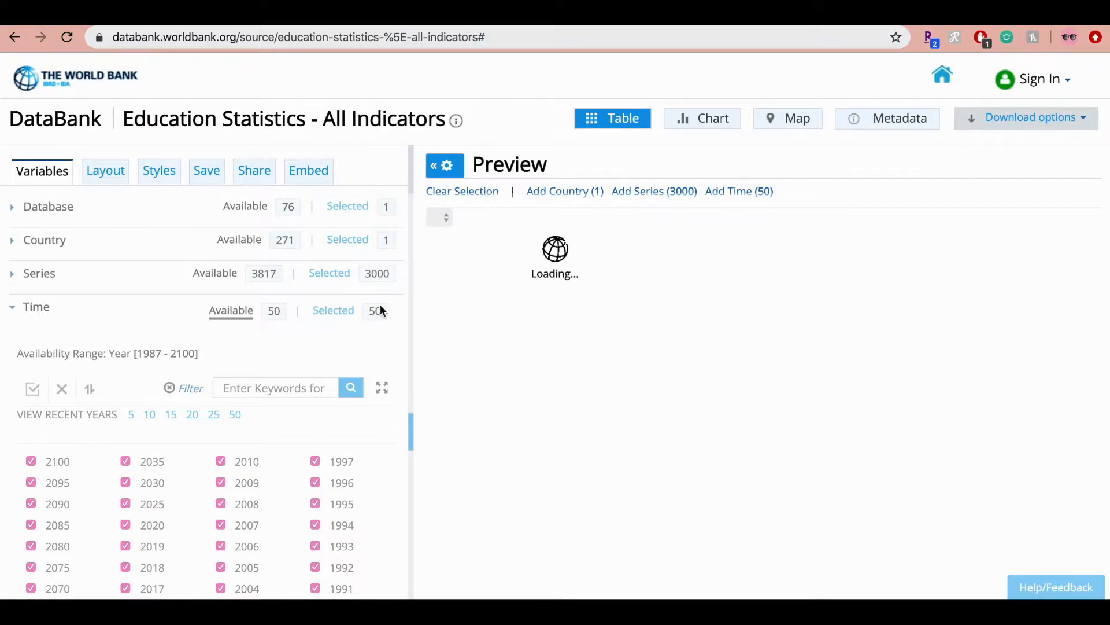
{"action": "mouse_move", "coordinate": [236, 442]}
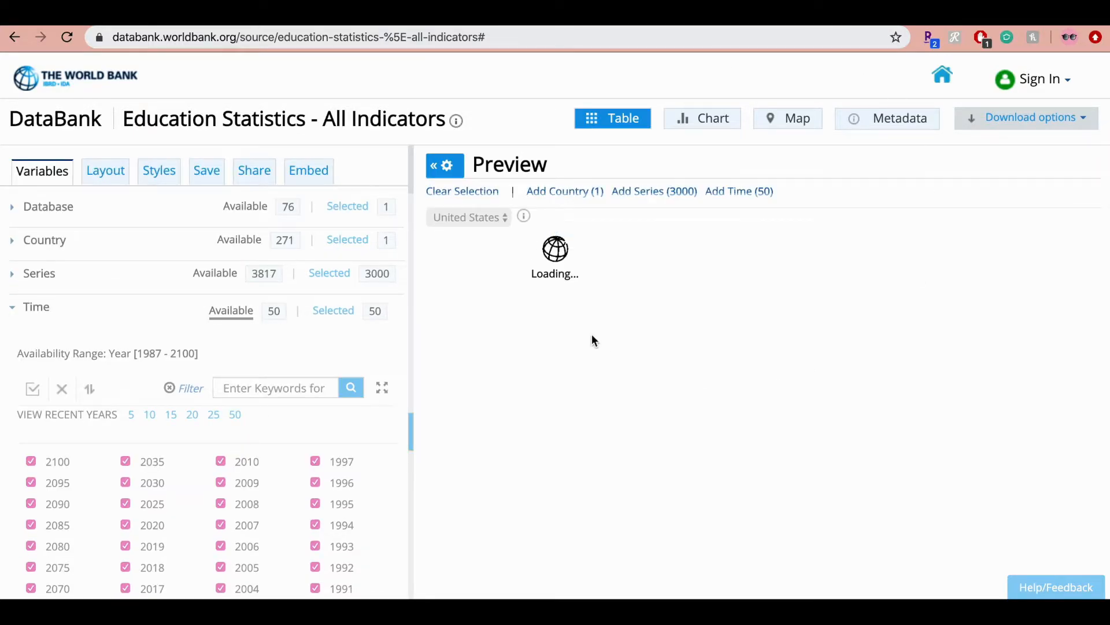
{"action": "mouse_move", "coordinate": [607, 413]}
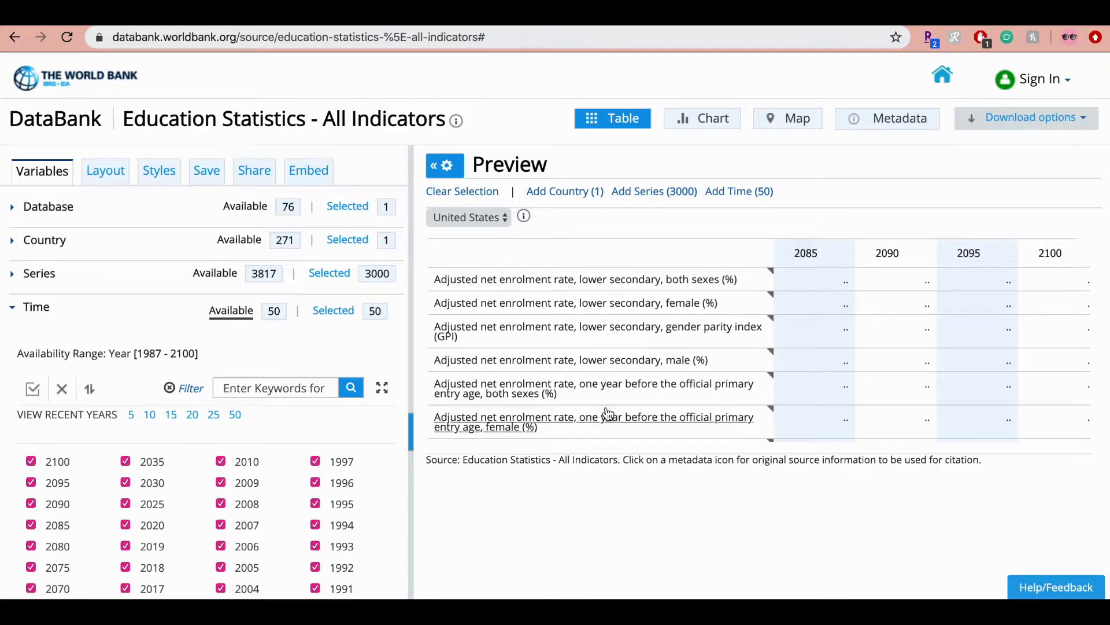
{"action": "mouse_move", "coordinate": [606, 416]}
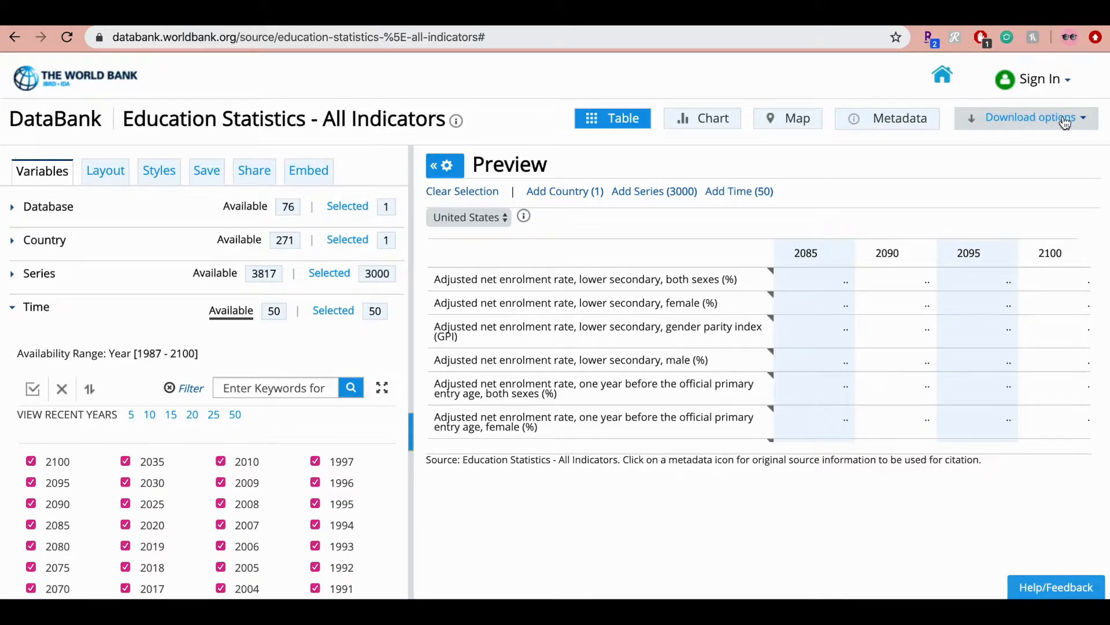
- Download the United States education report in Excel format
{"action": "left_click", "coordinate": [1030, 117]}
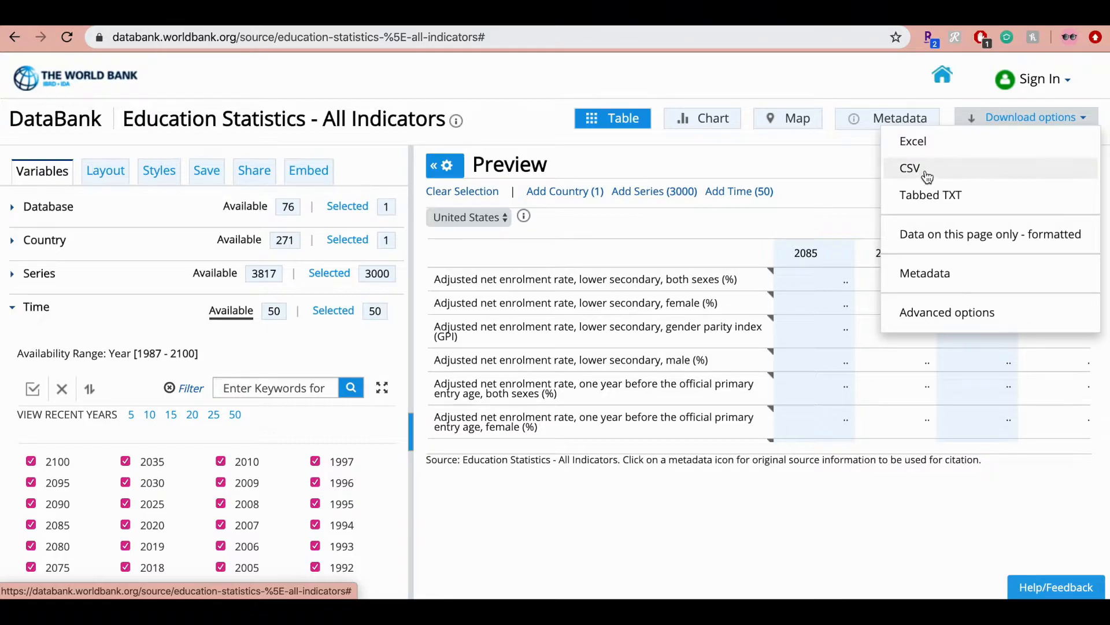
{"action": "mouse_move", "coordinate": [910, 168]}
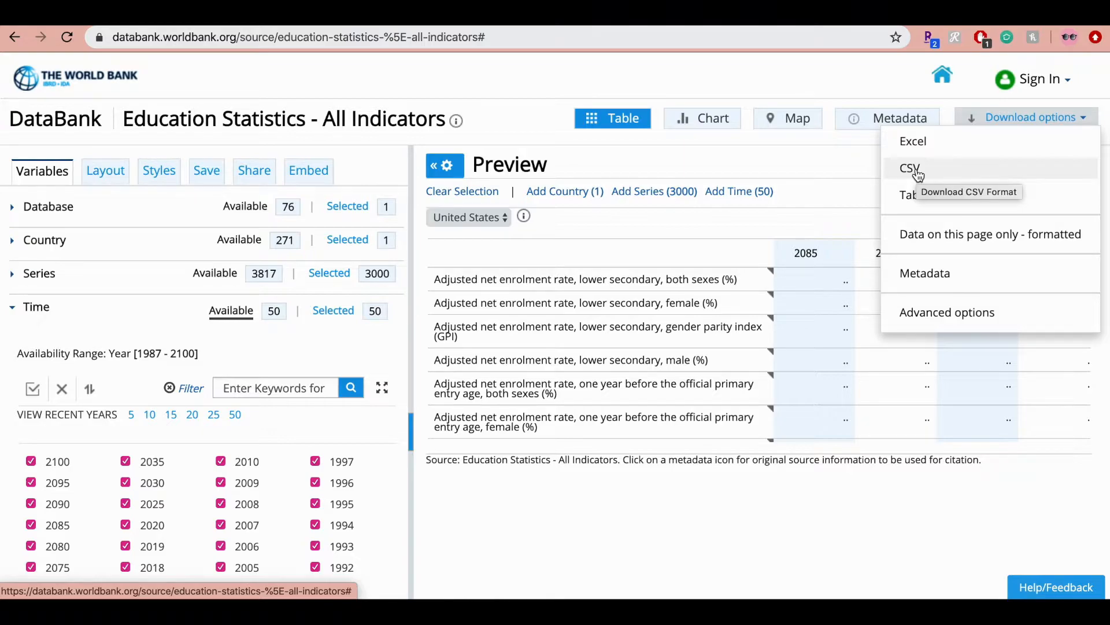
{"action": "mouse_move", "coordinate": [913, 141]}
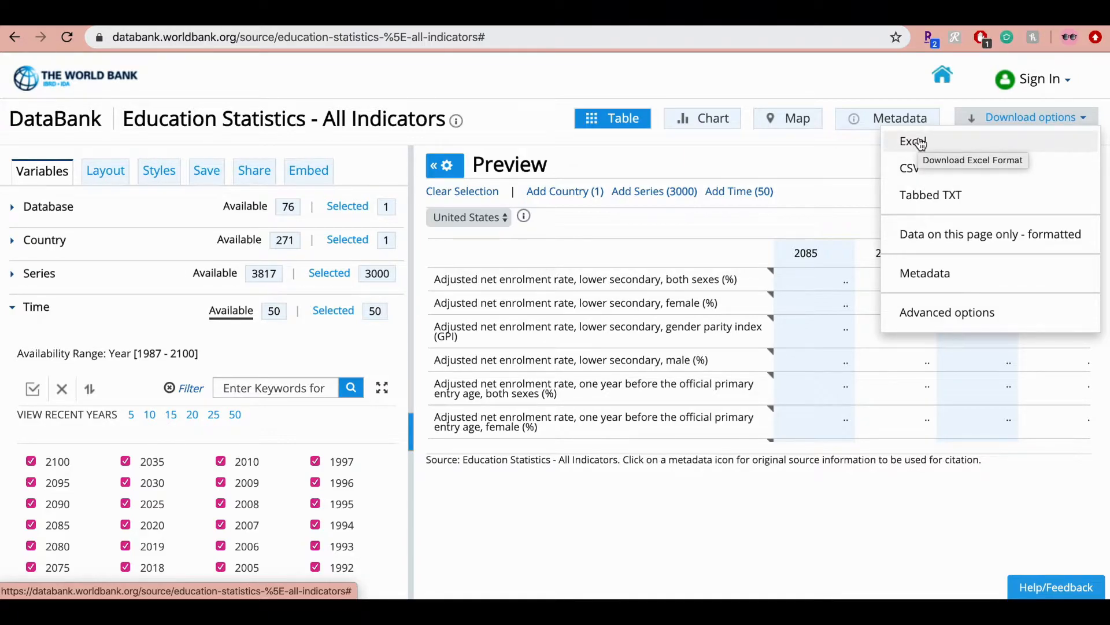
{"action": "mouse_move", "coordinate": [912, 141]}
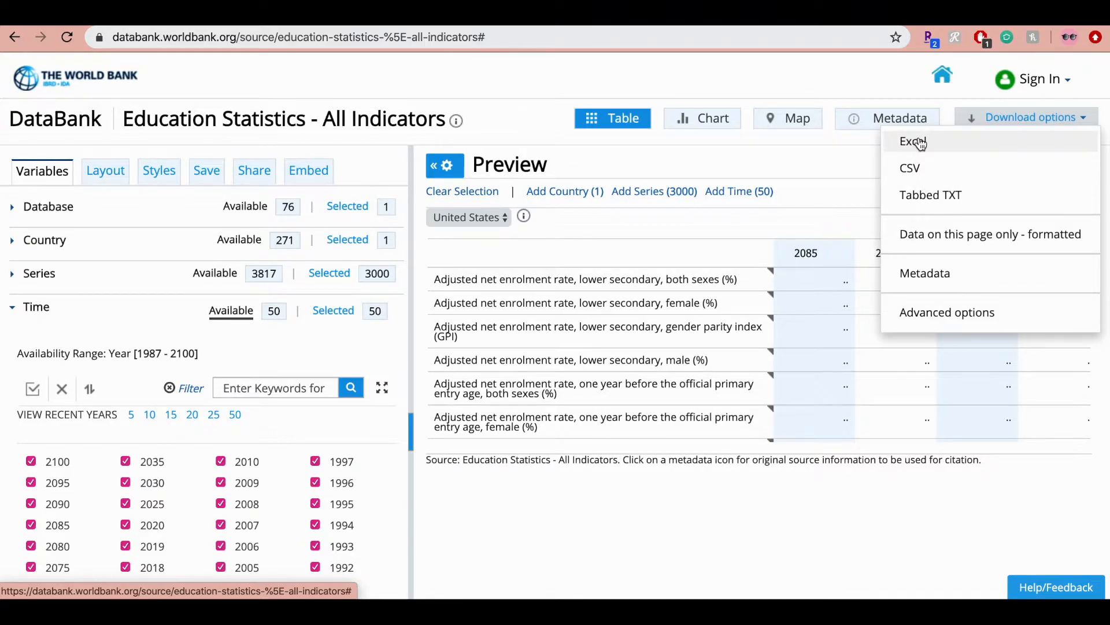
{"action": "left_click", "coordinate": [912, 142]}
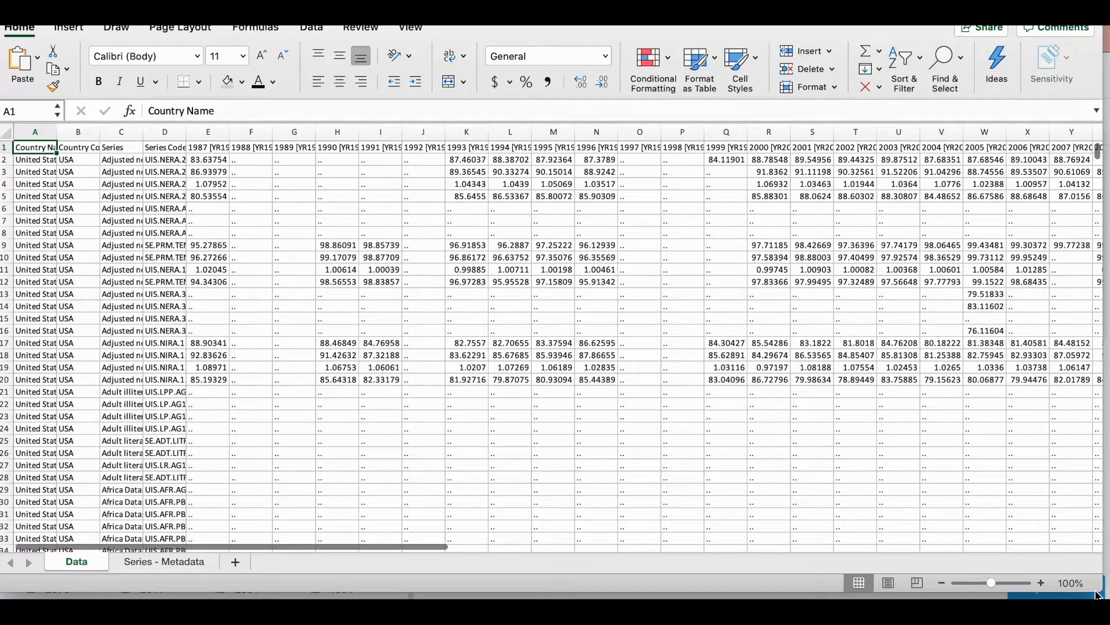
- Widen column A so the Country Name entries are fully visible
{"action": "left_click", "coordinate": [682, 196]}
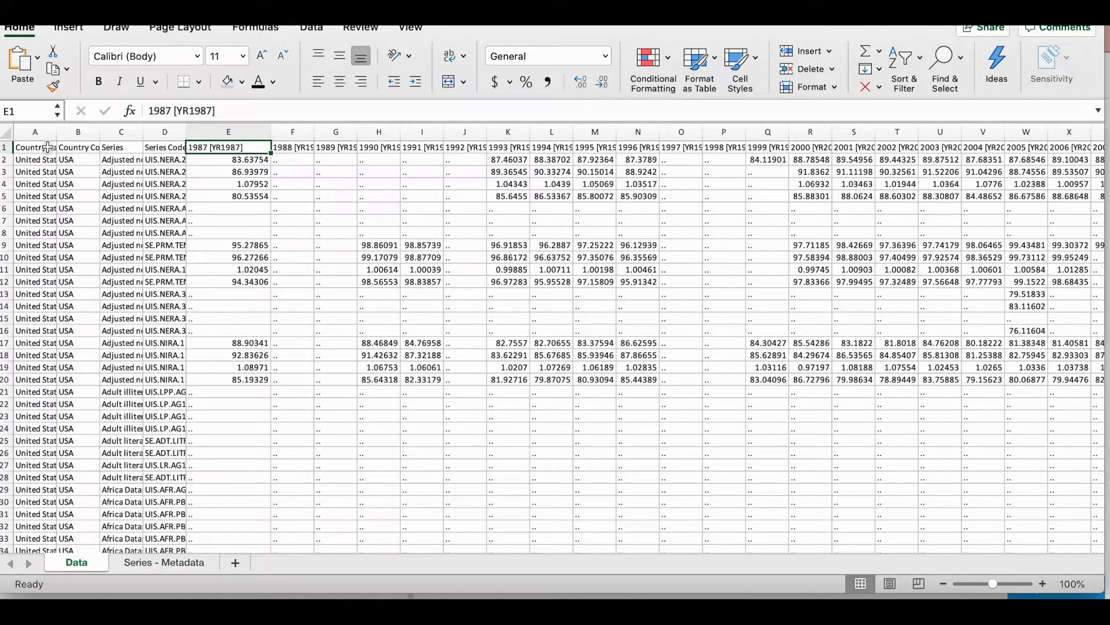
{"action": "left_click_drag", "start_coordinate": [57, 132], "coordinate": [106, 131]}
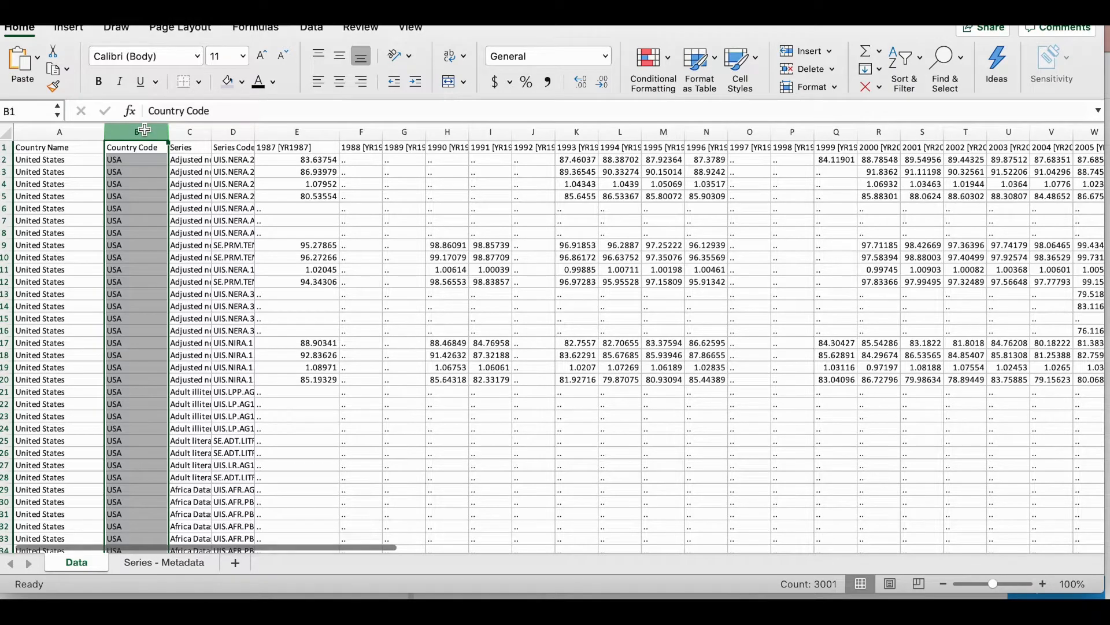
- Delete the Country Code and Series Code columns from the sheet
{"action": "right_click", "coordinate": [136, 132]}
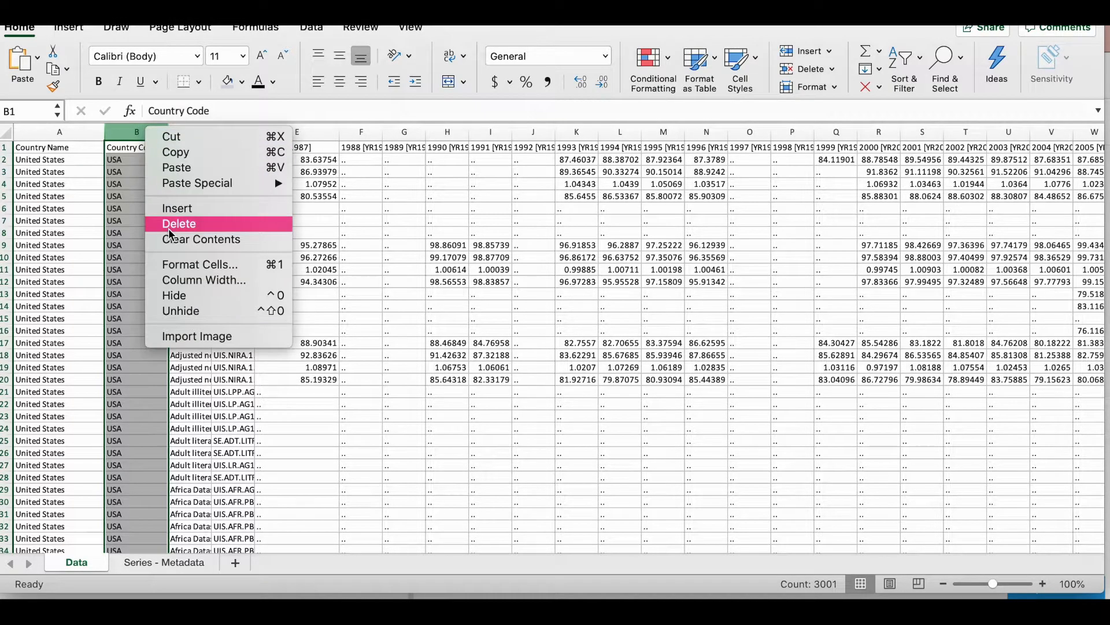
{"action": "left_click", "coordinate": [179, 224]}
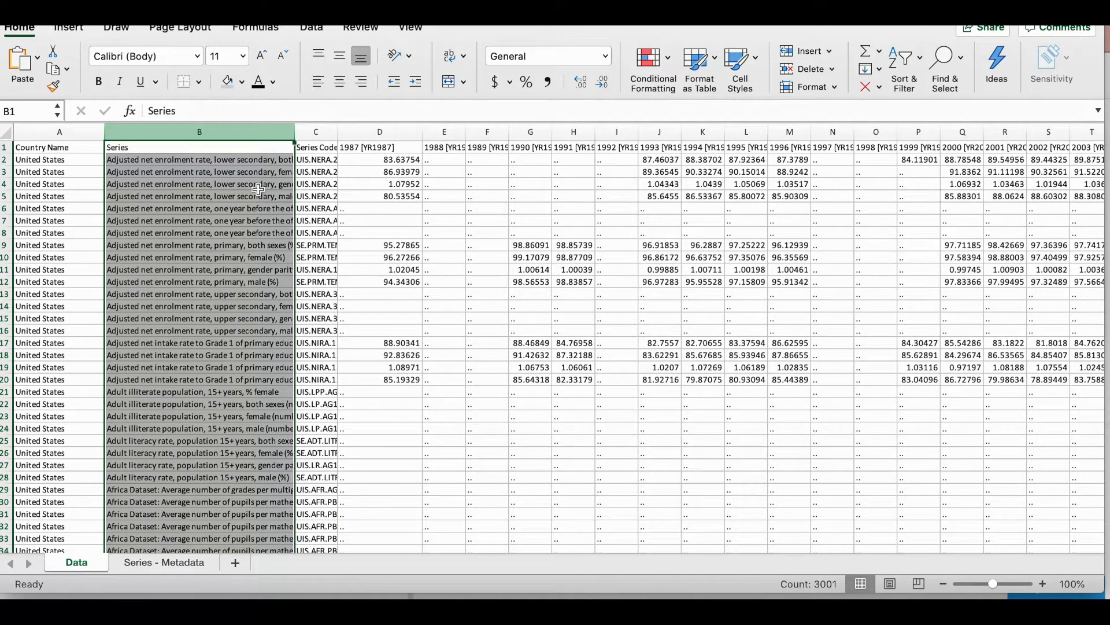
{"action": "mouse_move", "coordinate": [247, 164]}
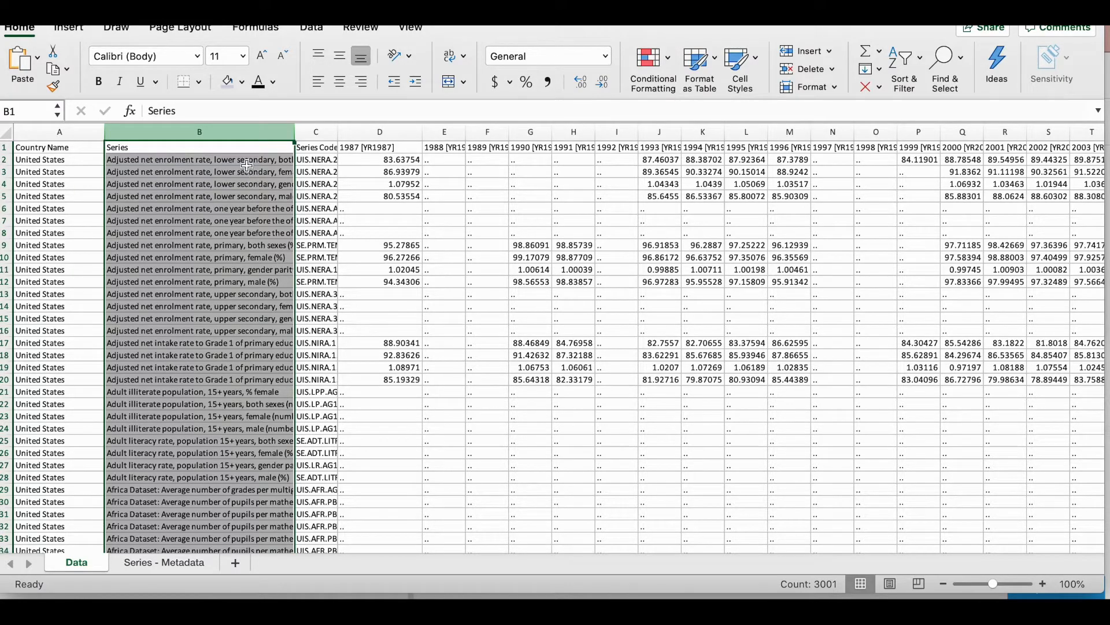
{"action": "left_click", "coordinate": [316, 132]}
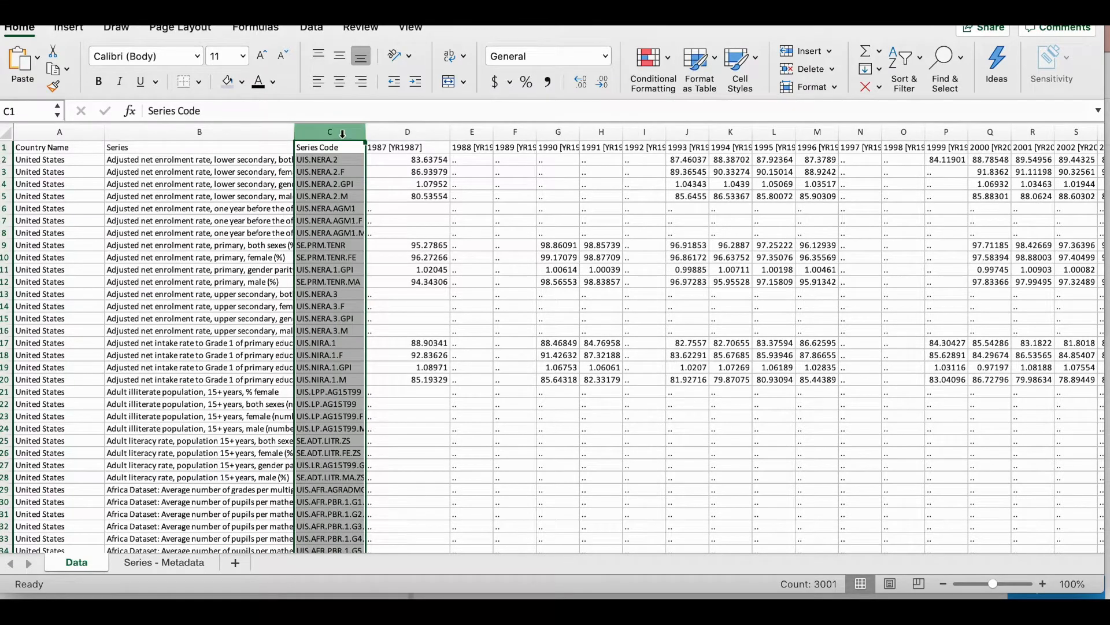
{"action": "right_click", "coordinate": [329, 132]}
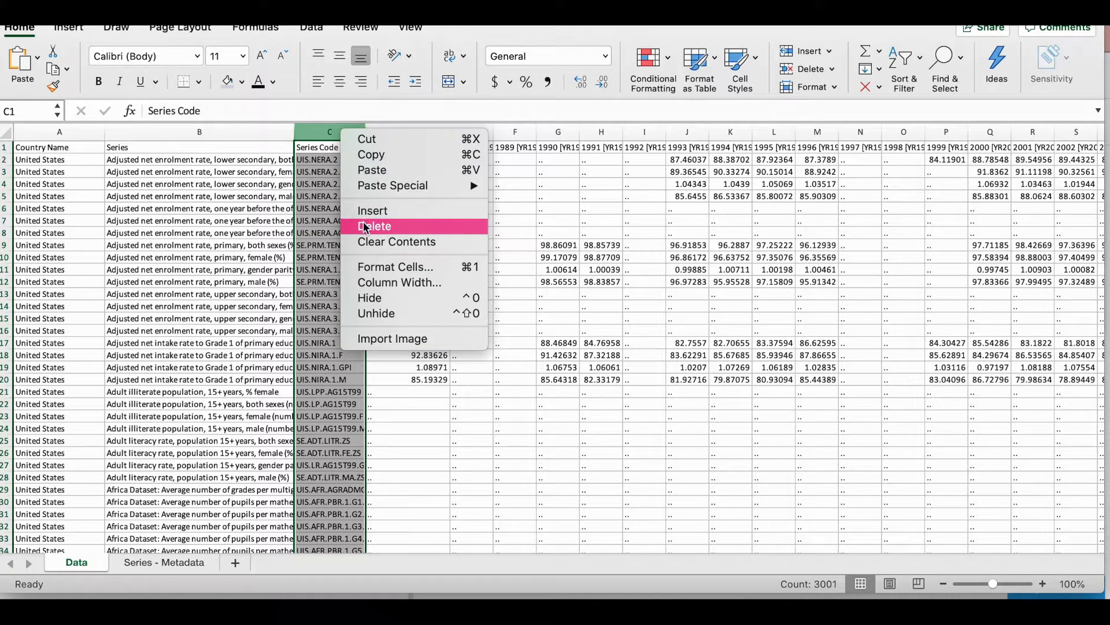
{"action": "left_click", "coordinate": [376, 226]}
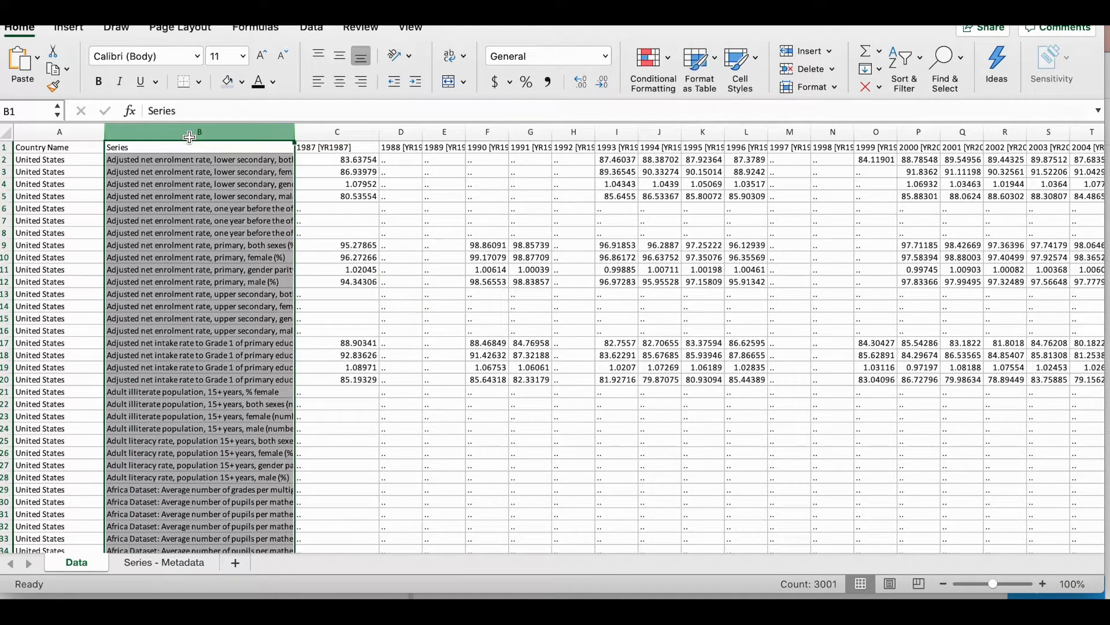
{"action": "left_click", "coordinate": [337, 147]}
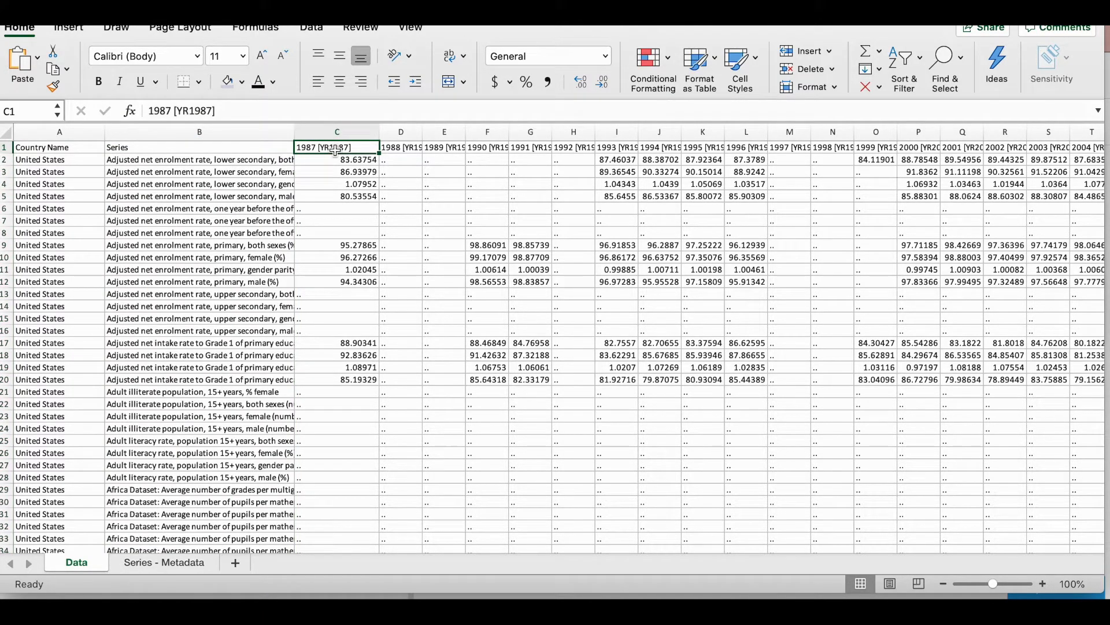
{"action": "mouse_move", "coordinate": [373, 204]}
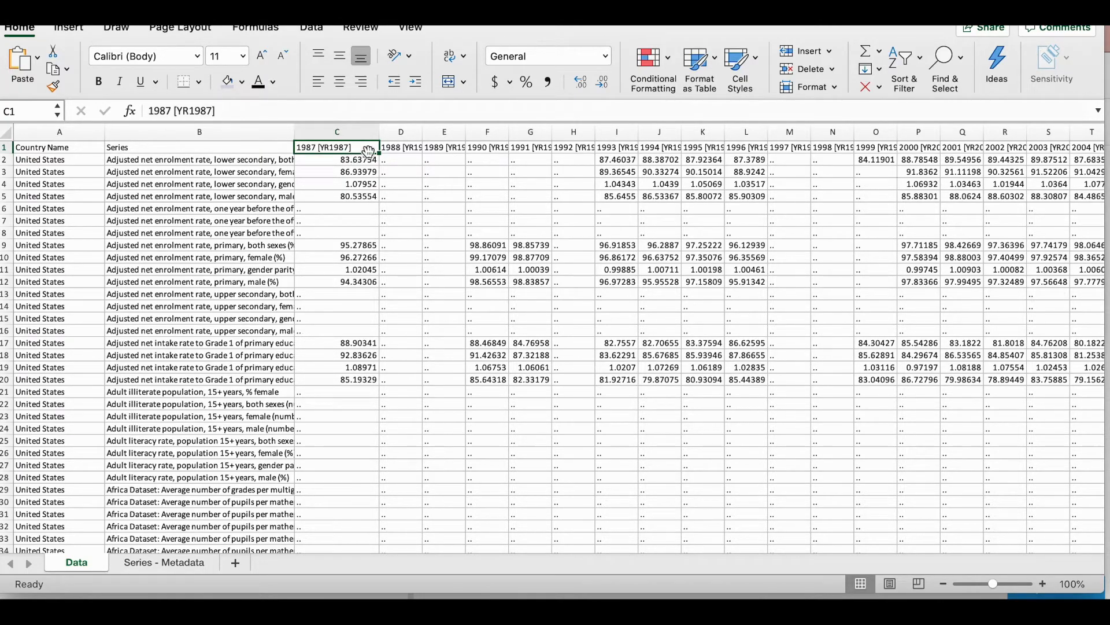
- Change the first year header to 1987 and fill 1988, 1989 onward across row 1
{"action": "left_click", "coordinate": [337, 160]}
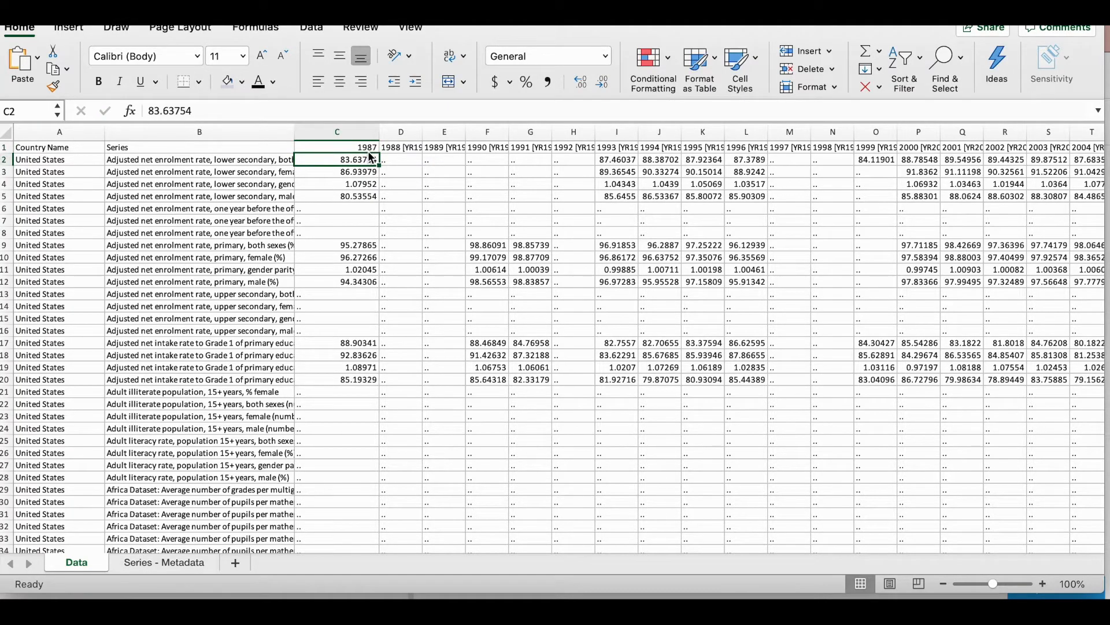
{"action": "left_click", "coordinate": [337, 147]}
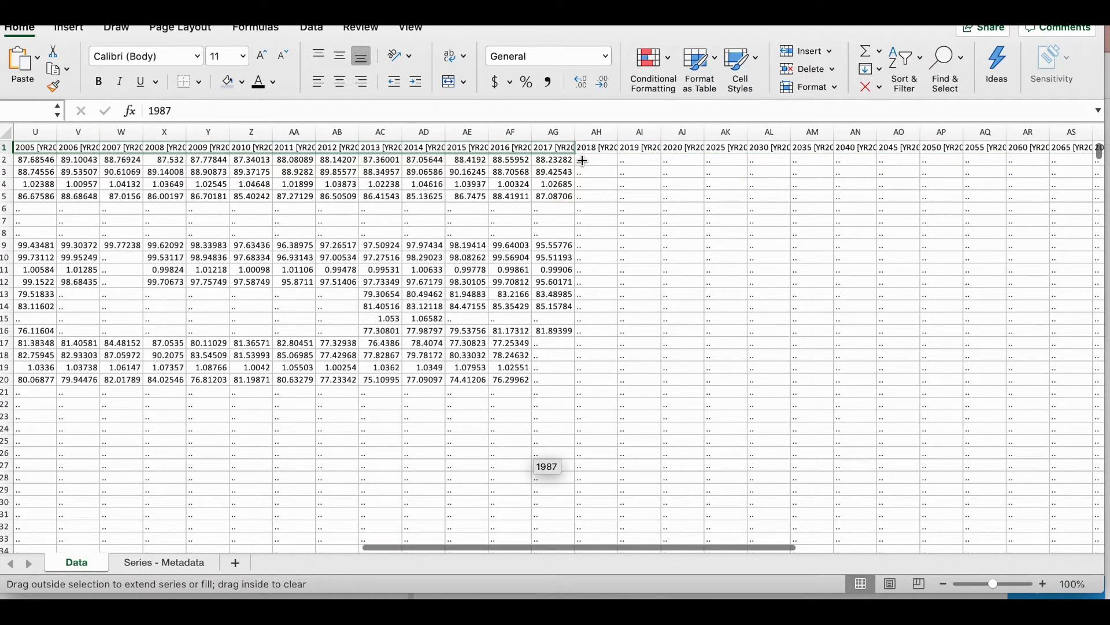
{"action": "left_click", "coordinate": [600, 163]}
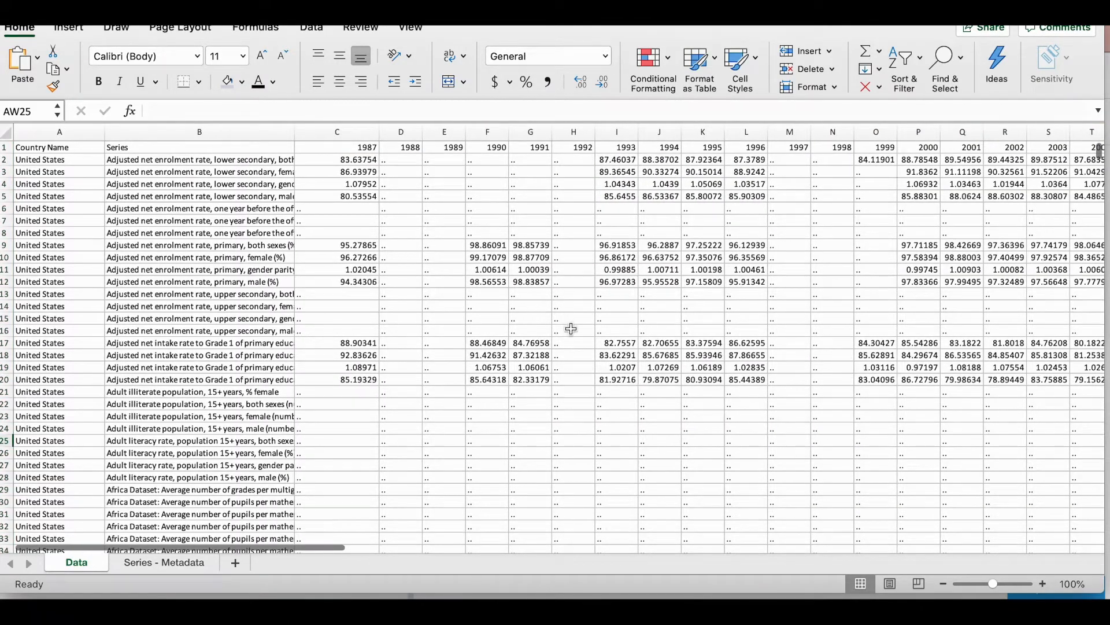
{"action": "scroll", "scroll_direction": "down", "scroll_amount": 3}
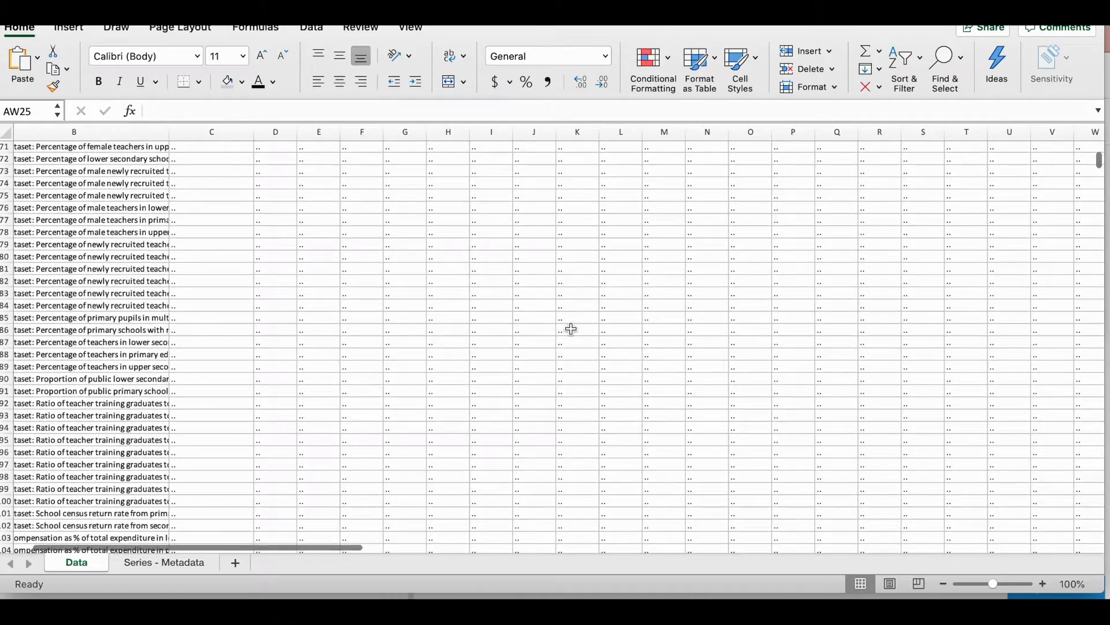
{"action": "scroll", "scroll_direction": "right", "scroll_amount": 3}
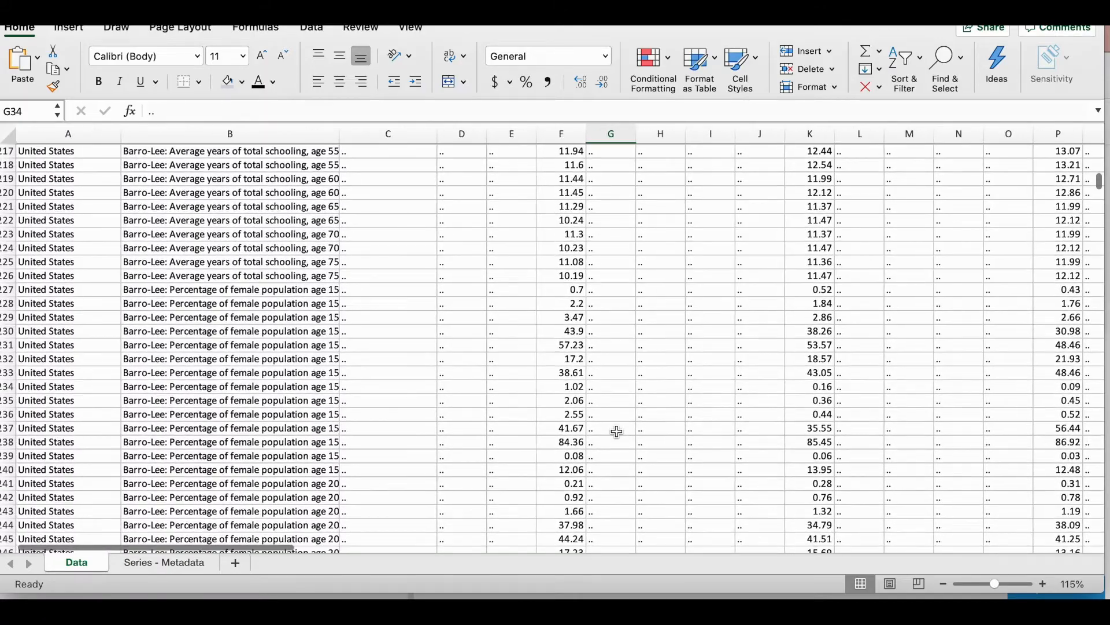
{"action": "scroll", "scroll_direction": "down", "scroll_amount": 3}
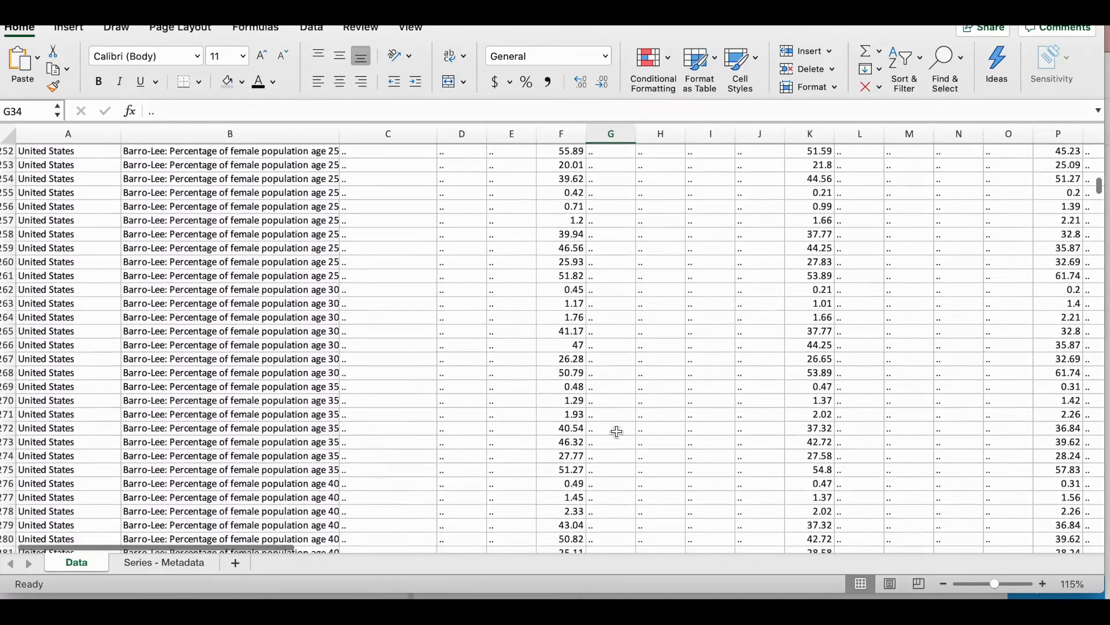
{"action": "scroll", "scroll_direction": "down", "scroll_amount": 3}
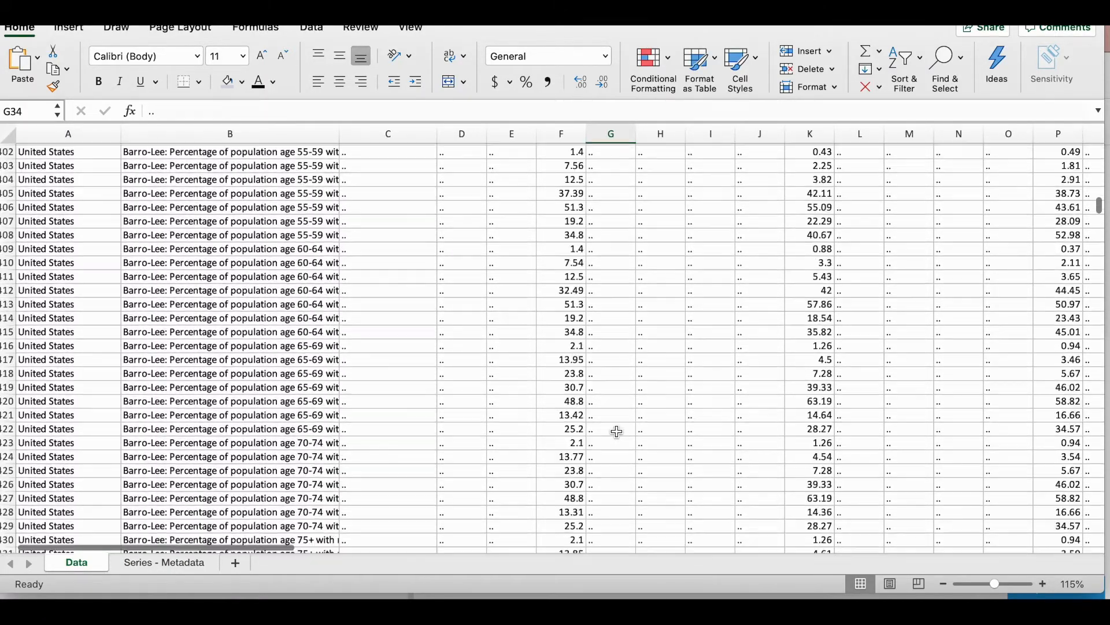
{"action": "scroll", "scroll_direction": "down", "scroll_amount": 3}
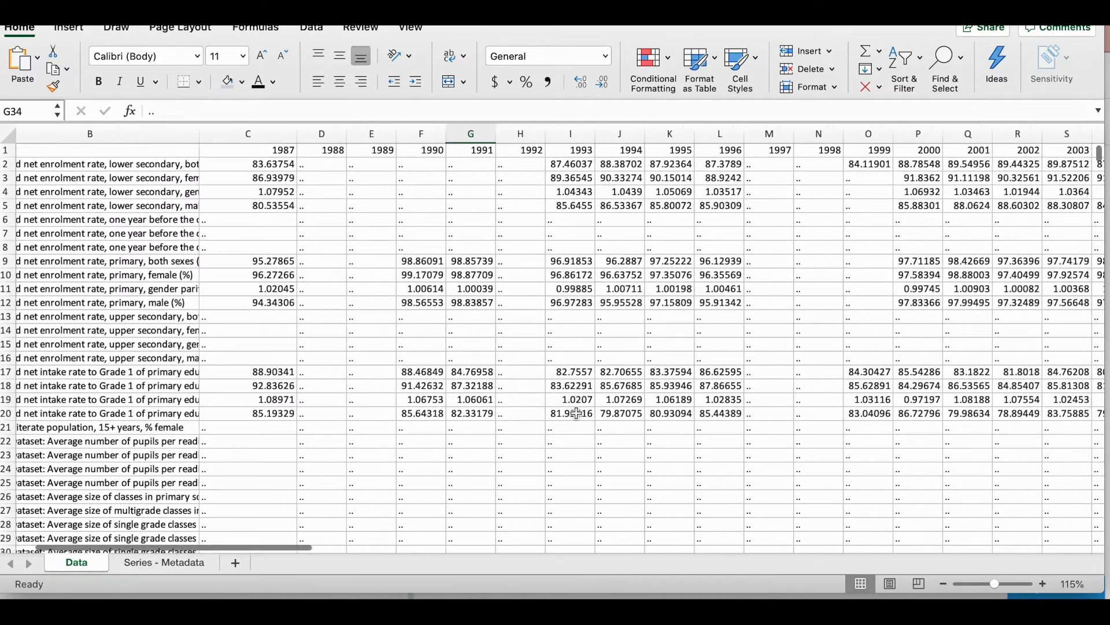
{"action": "scroll", "scroll_direction": "right", "scroll_amount": 3}
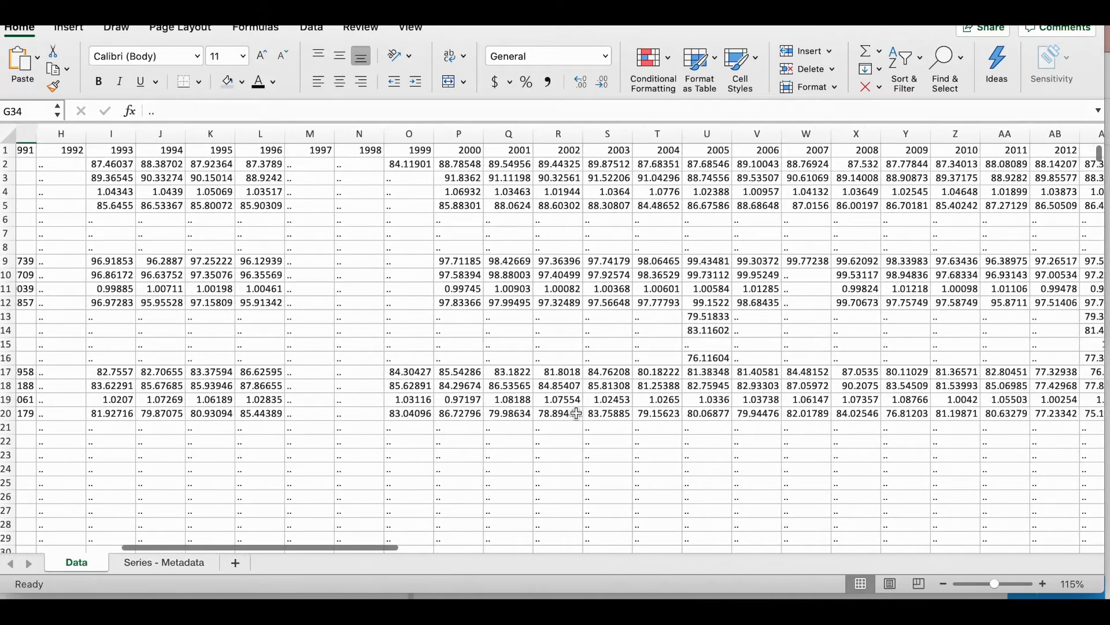
{"action": "scroll", "scroll_direction": "left", "scroll_amount": 3}
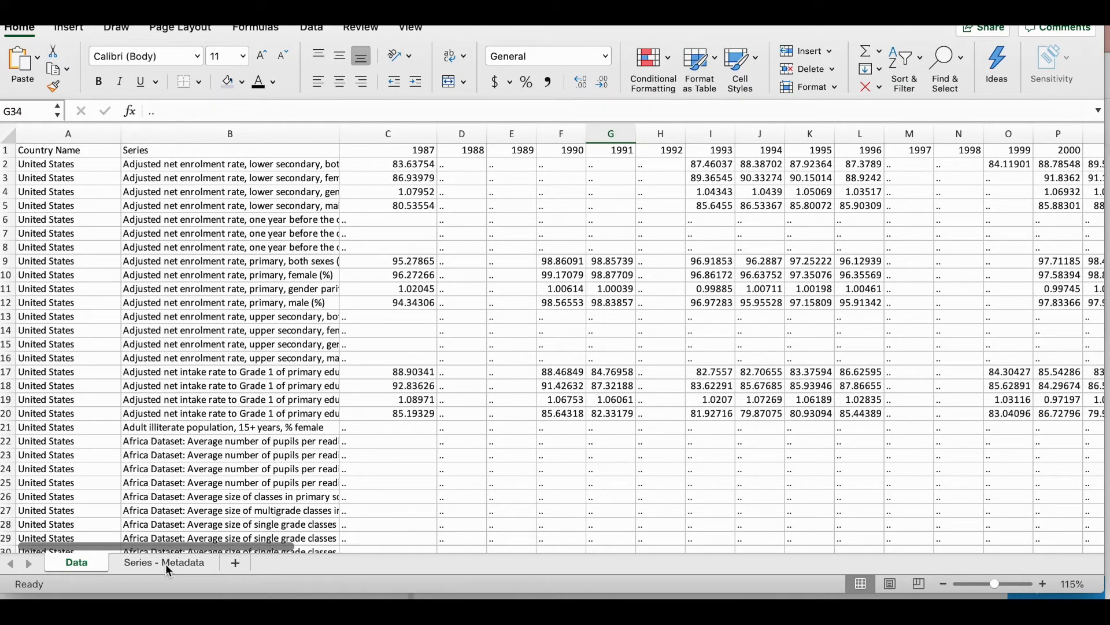
{"action": "left_click", "coordinate": [163, 562]}
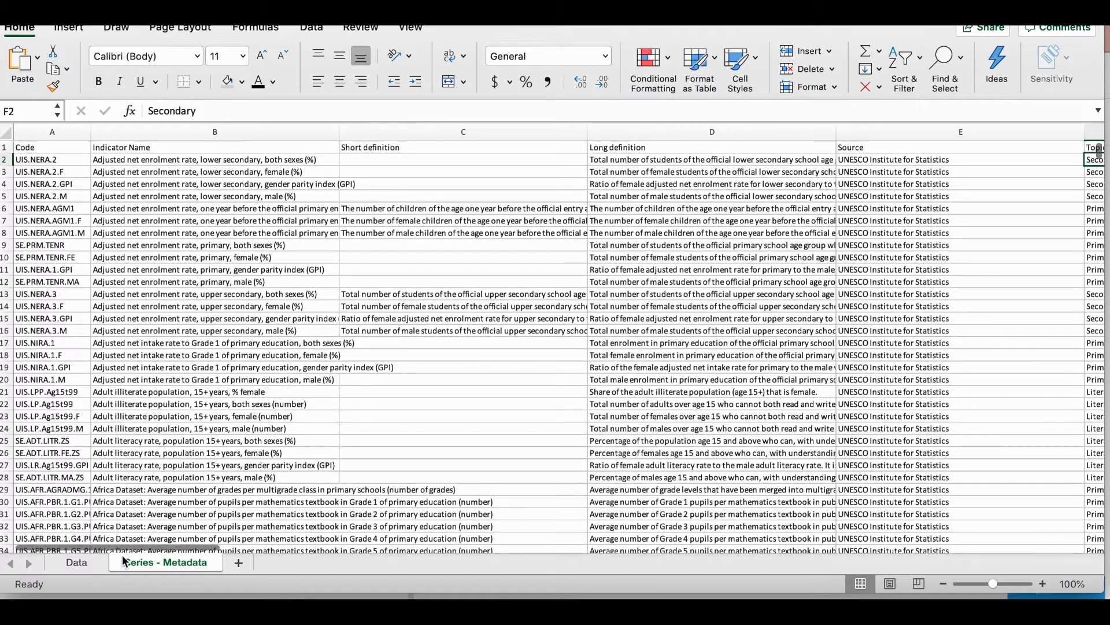
{"action": "left_click", "coordinate": [76, 563]}
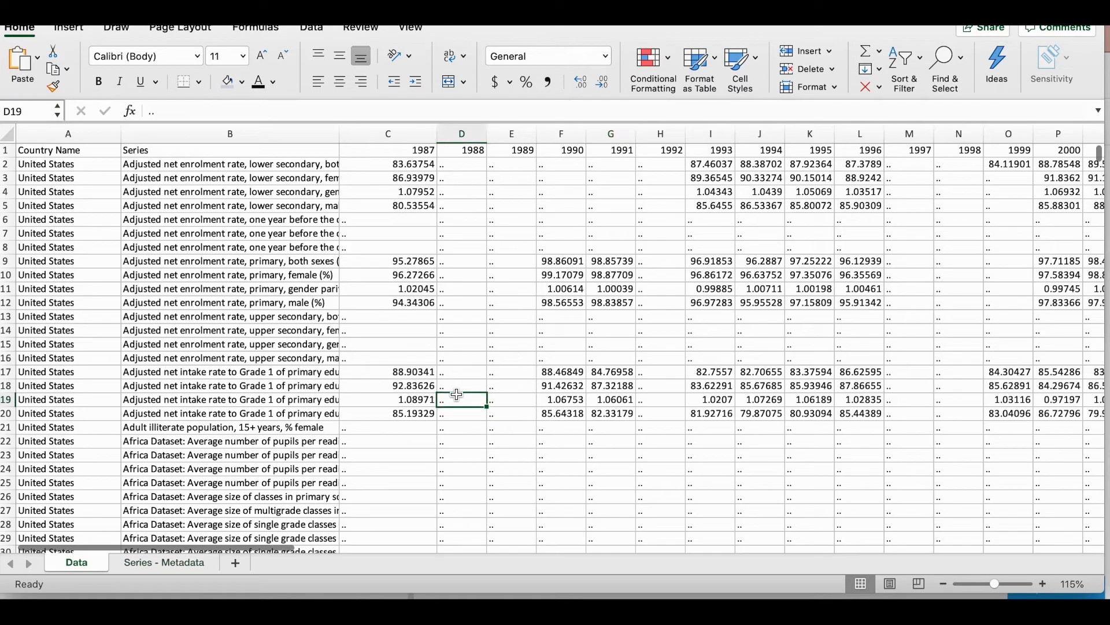